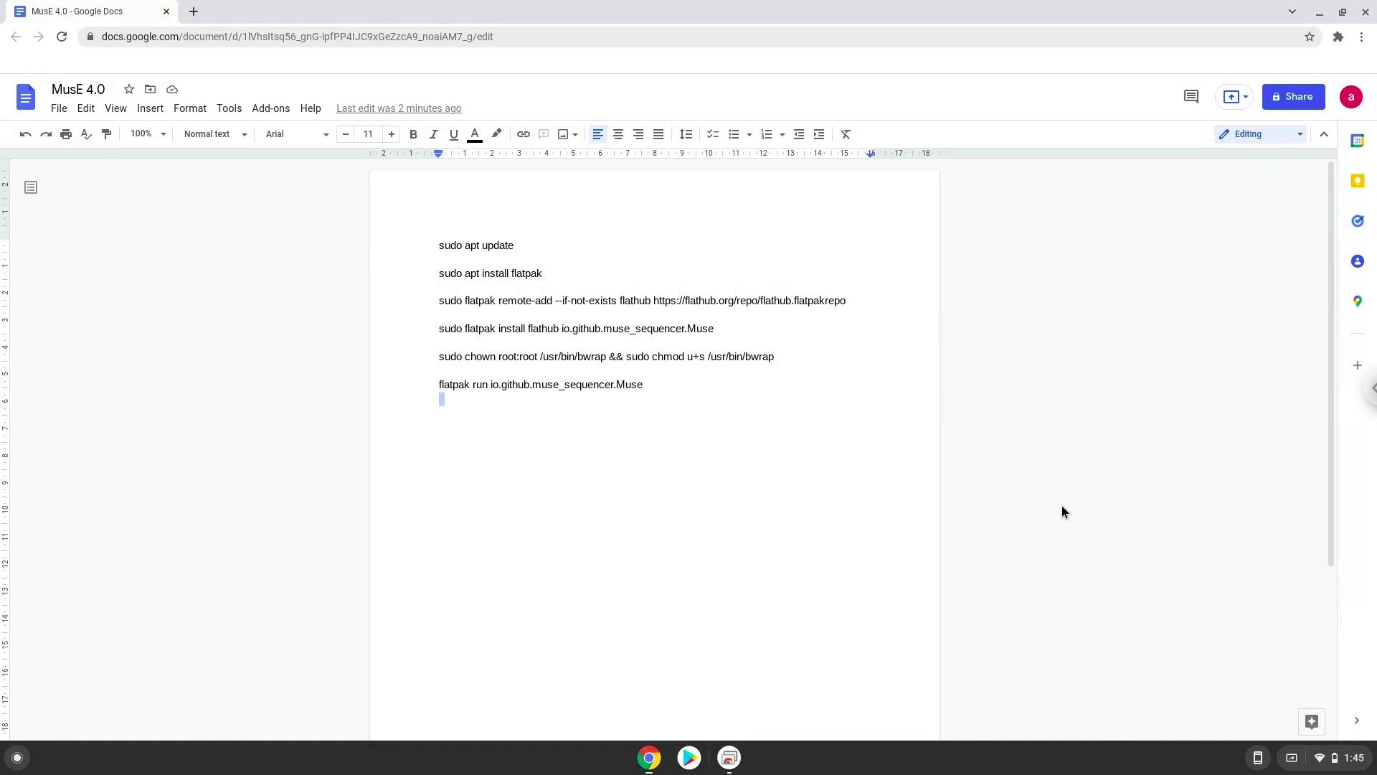
mouse_move(1323, 759)
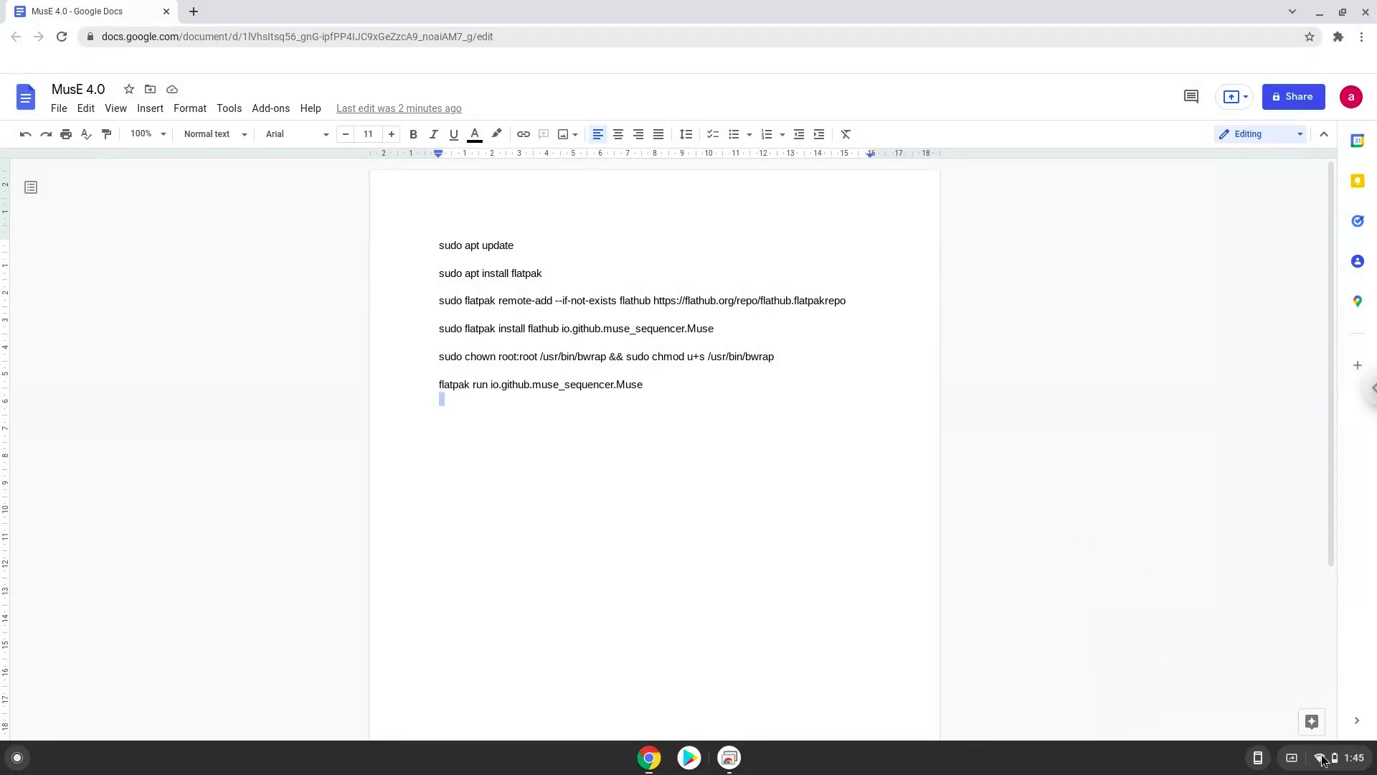
Start the Linux development environment setup from Settings > Advanced > Developers
left_click(1332, 758)
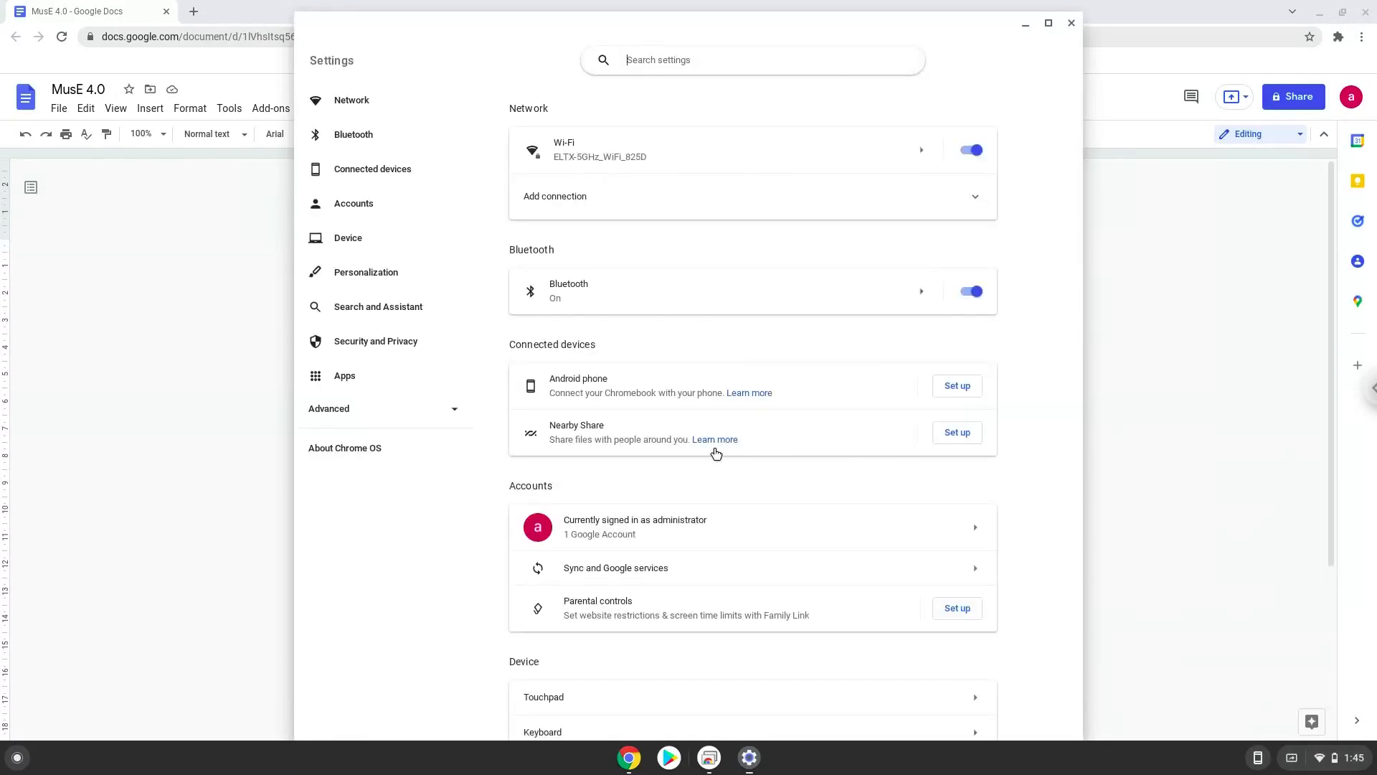
left_click(328, 408)
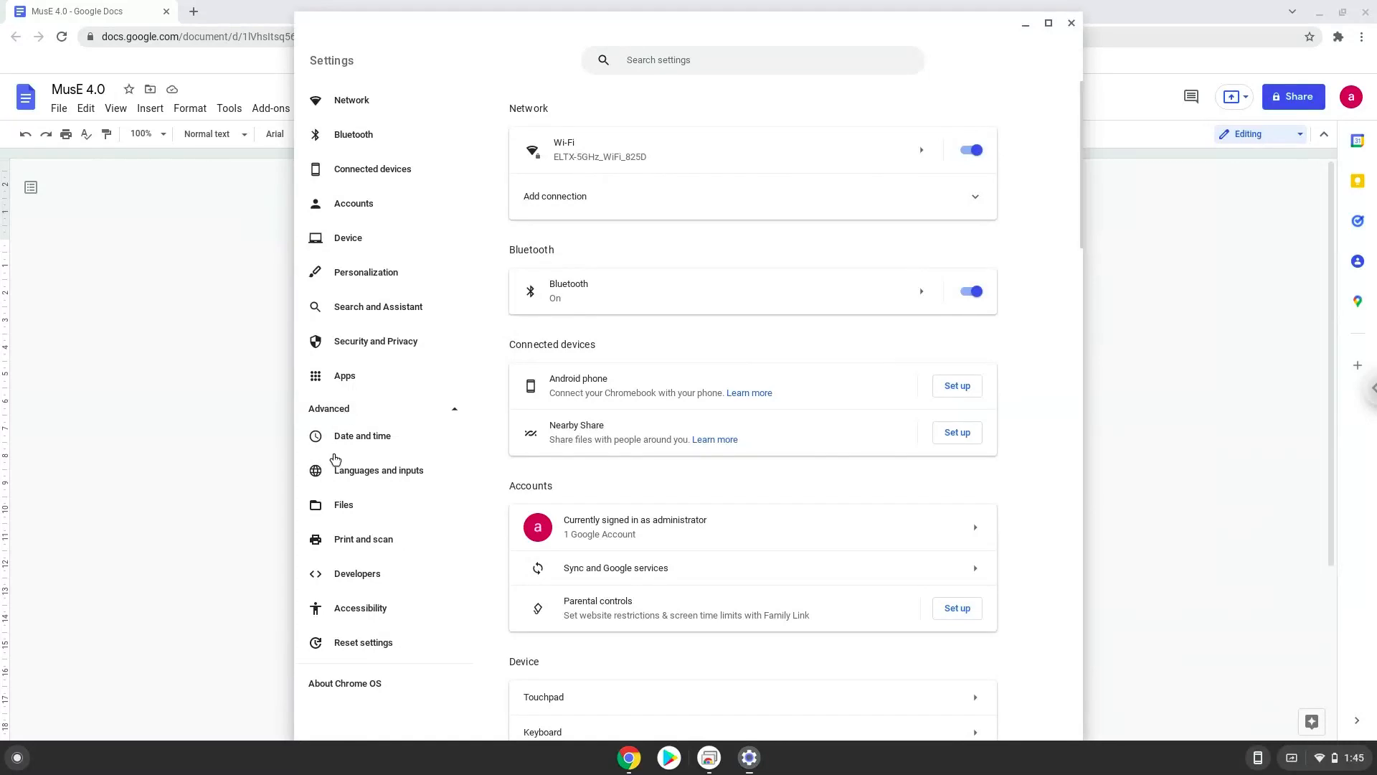
left_click(357, 572)
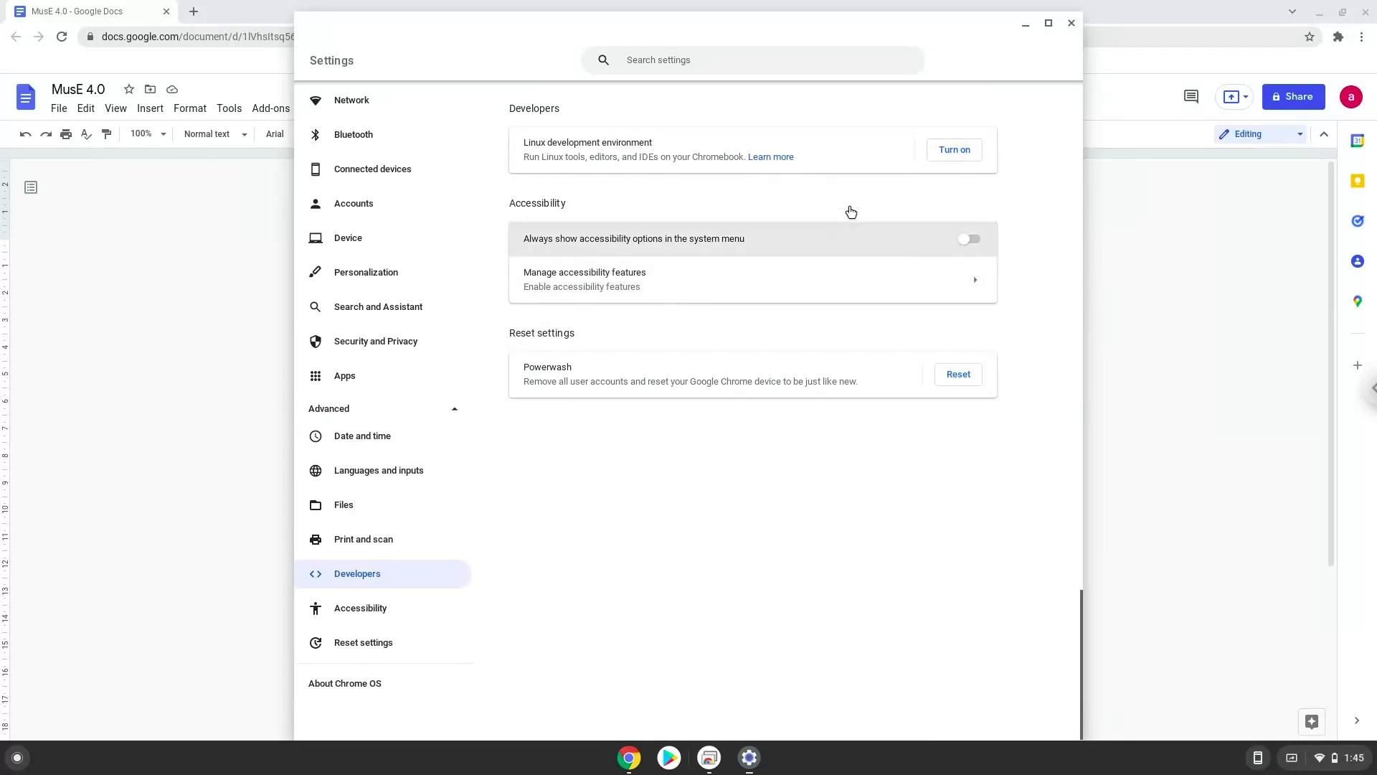
left_click(953, 149)
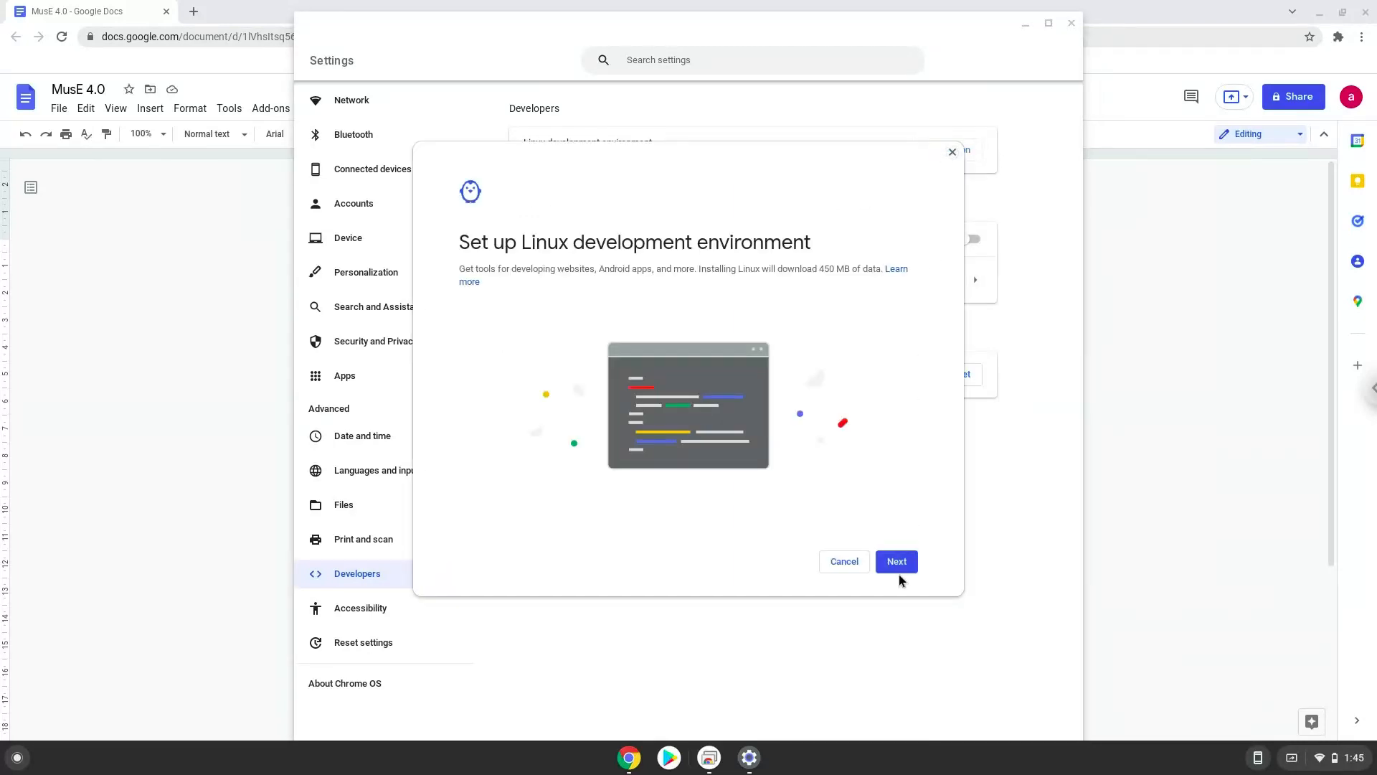
Install Linux with the recommended 10.0 GB disk size, then close the new terminal window
left_click(896, 561)
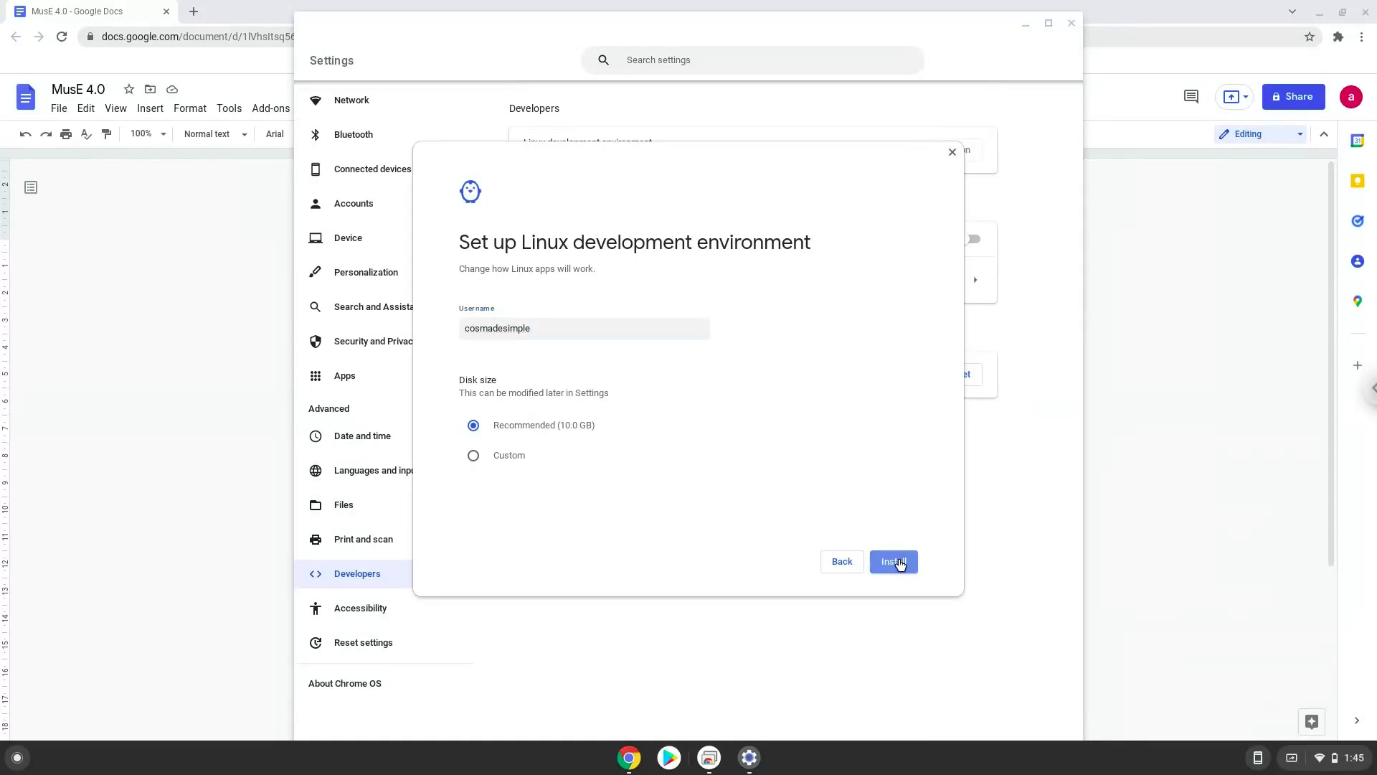
left_click(892, 560)
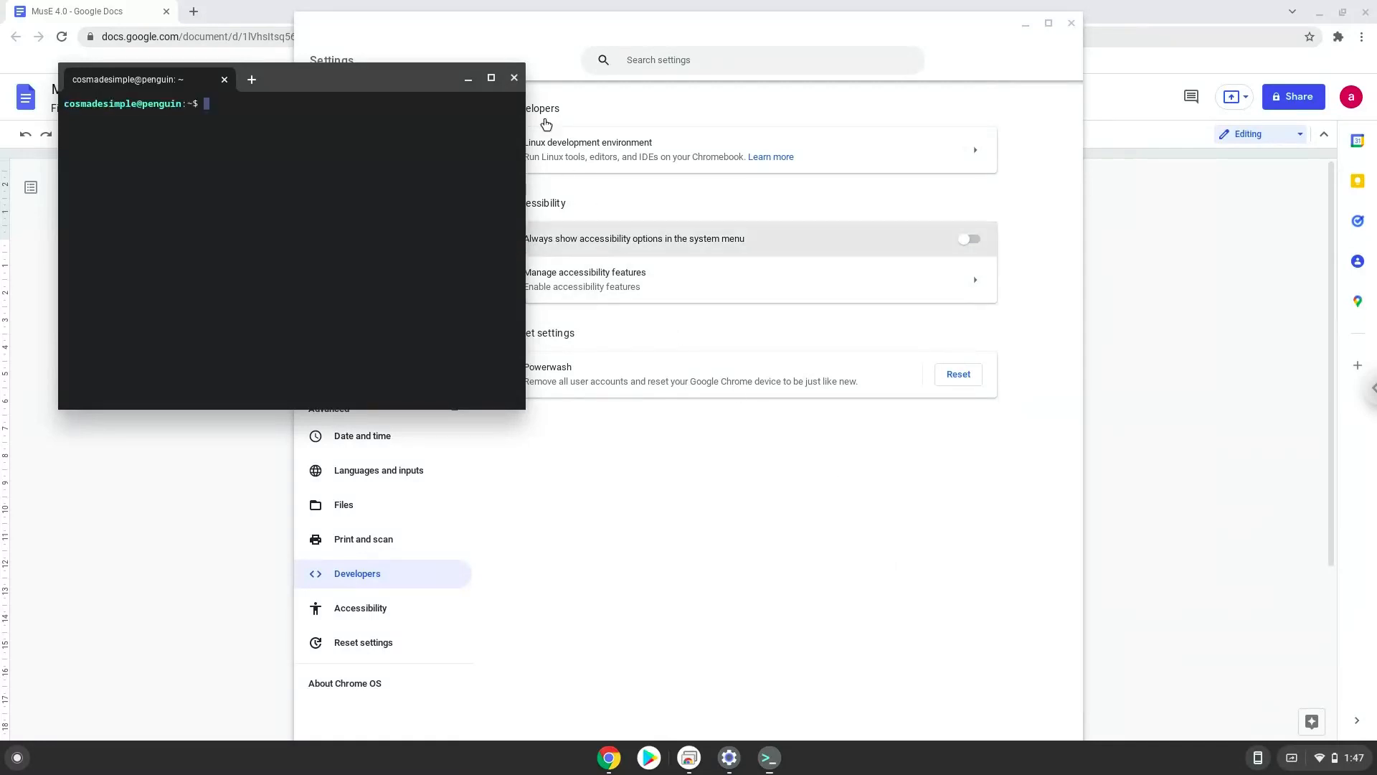
left_click(514, 78)
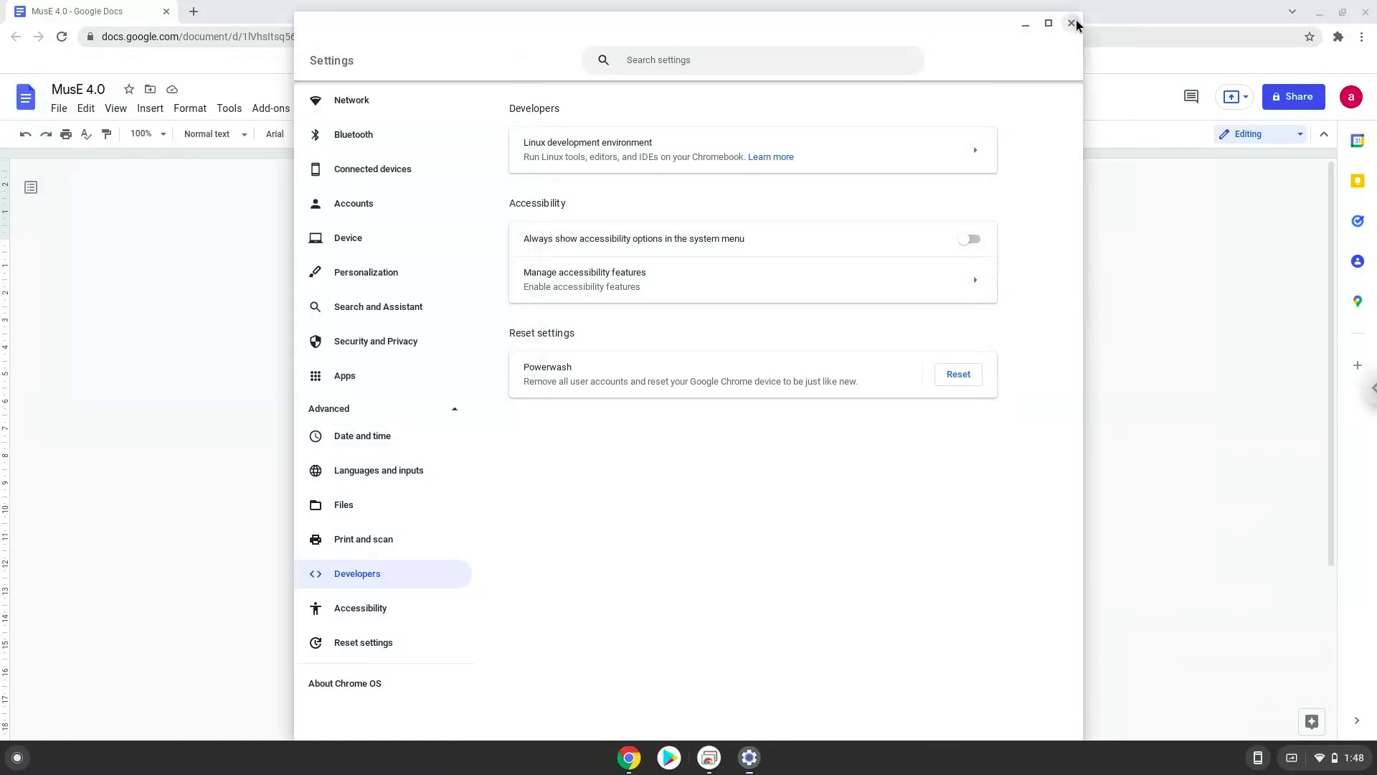
Close Settings, copy 'sudo apt update' from the Docs notes, and launch Terminal
left_click(1073, 24)
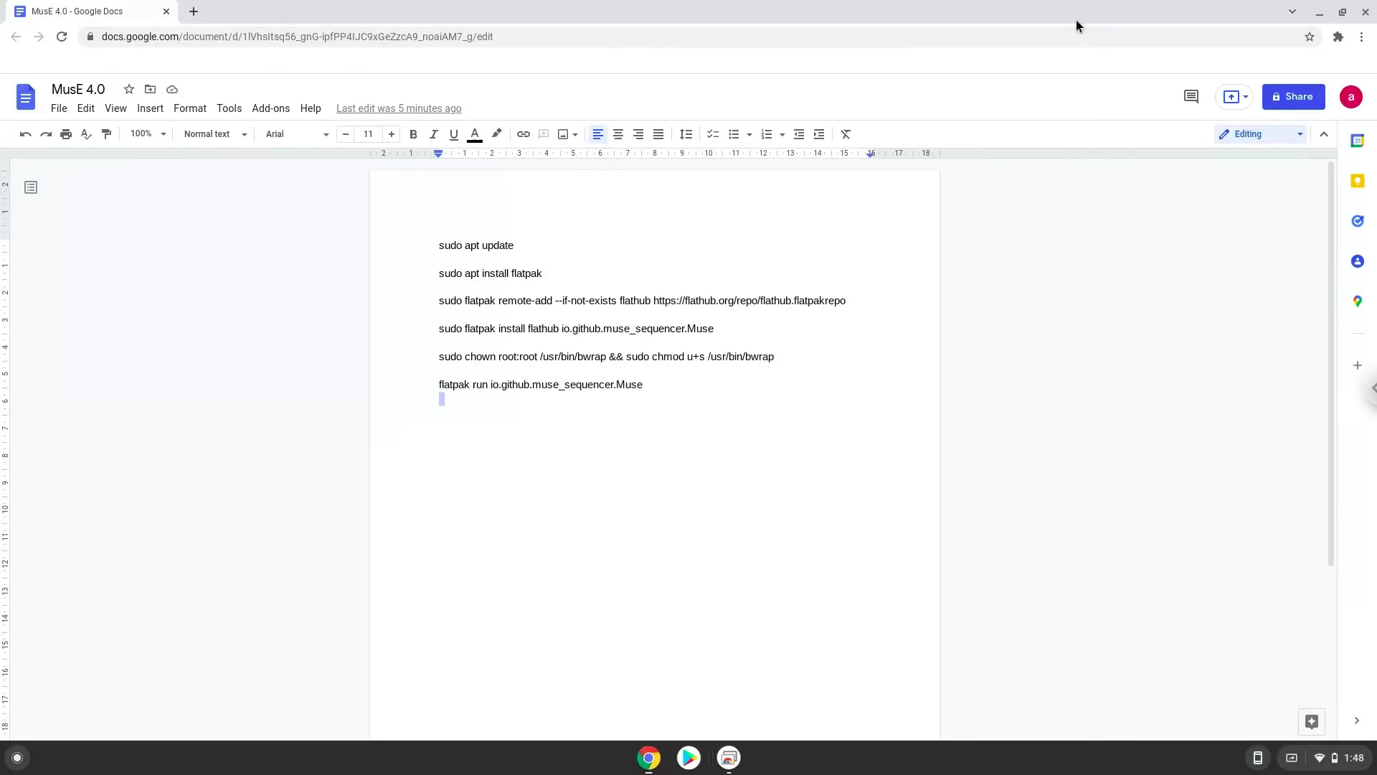
mouse_move(498, 245)
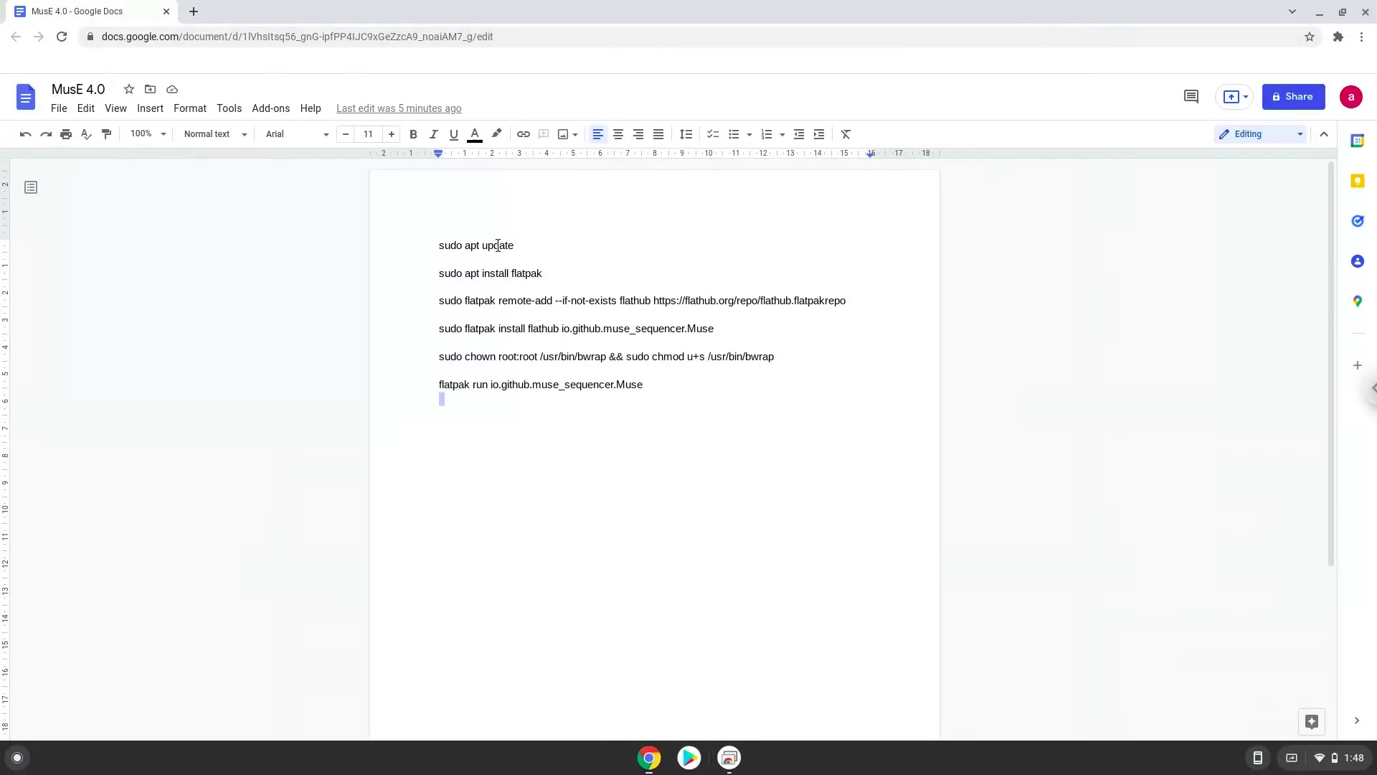
right_click(477, 245)
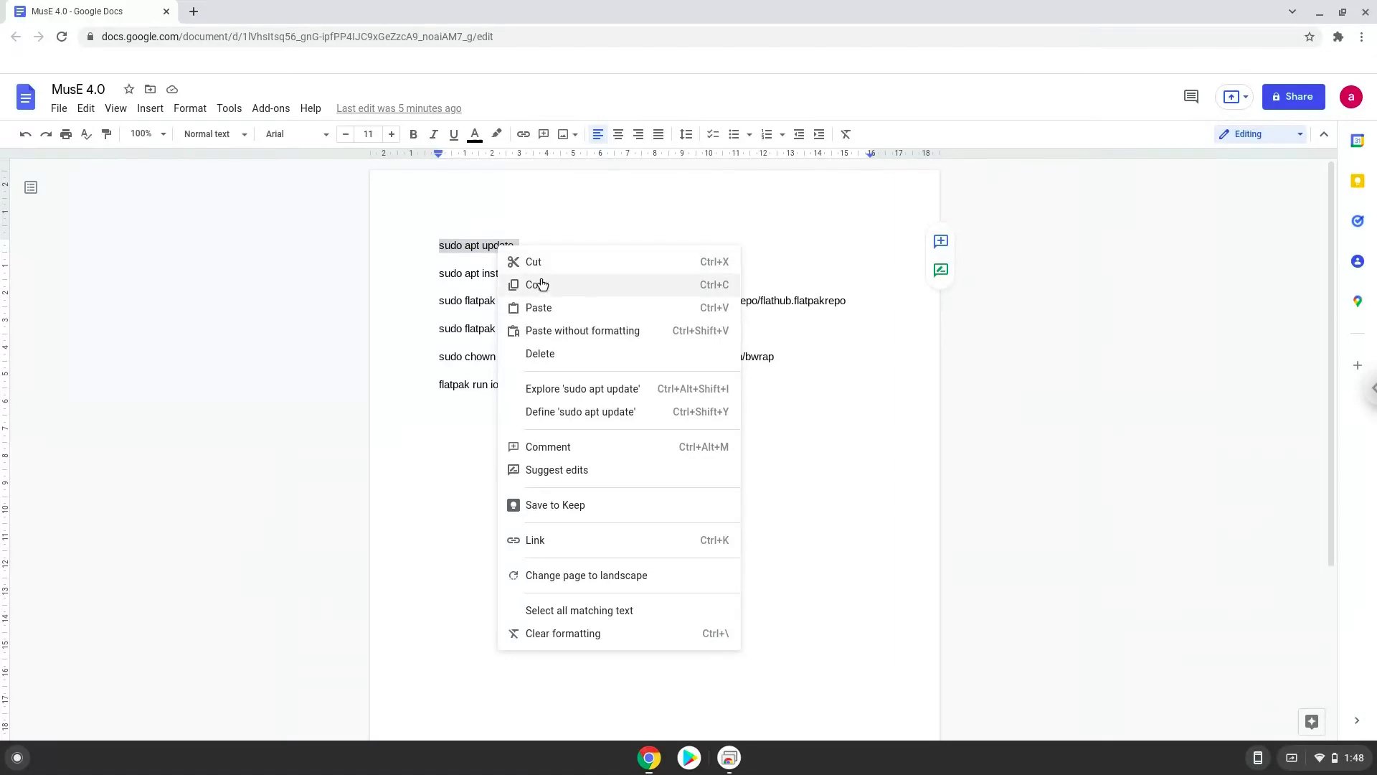
left_click(535, 284)
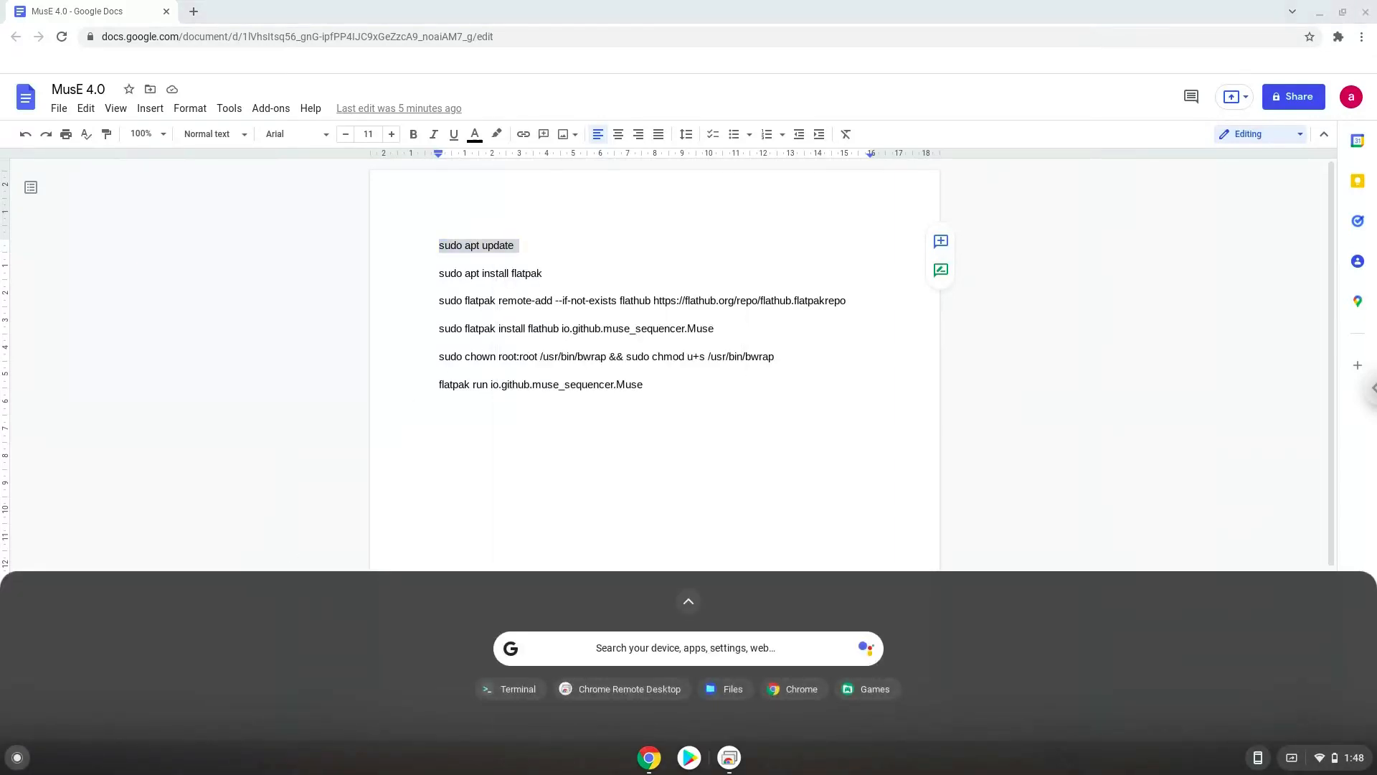
type("terminal")
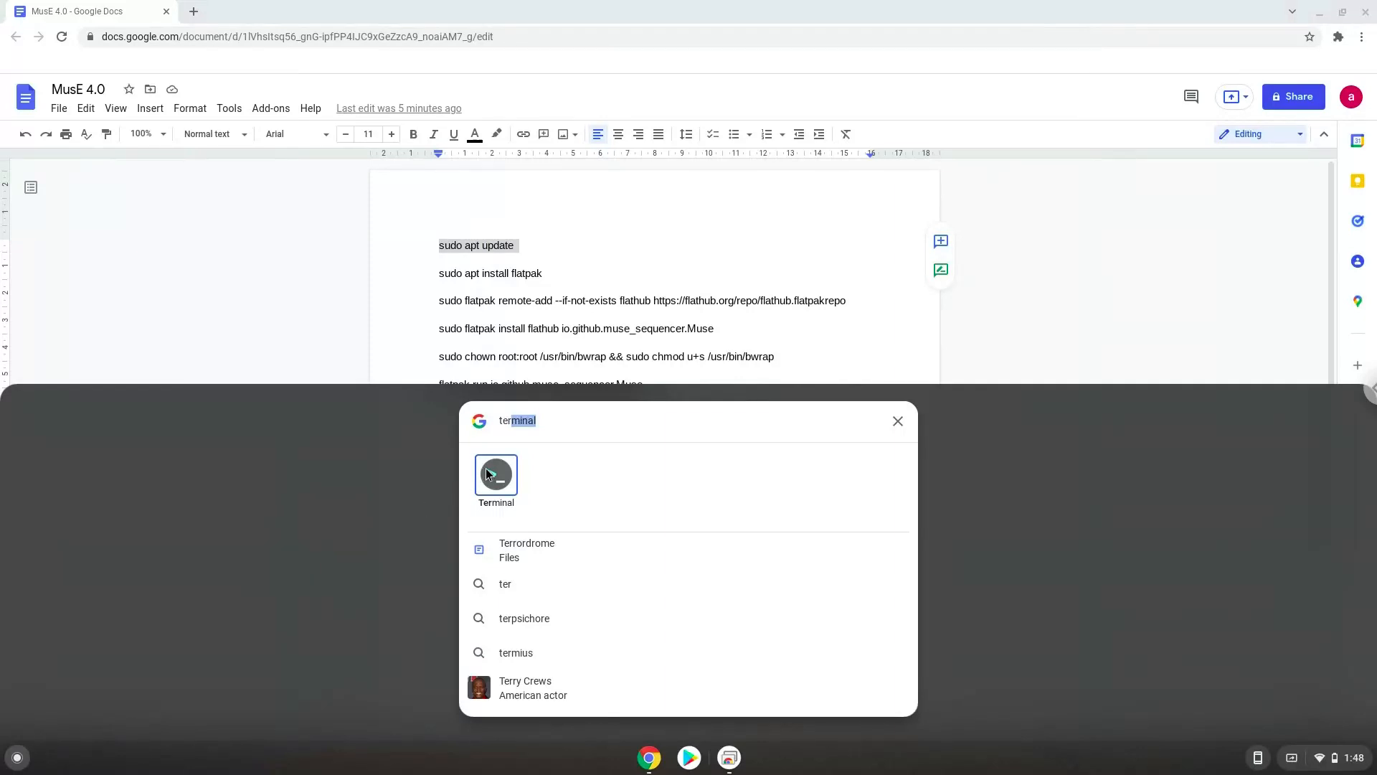
left_click(496, 479)
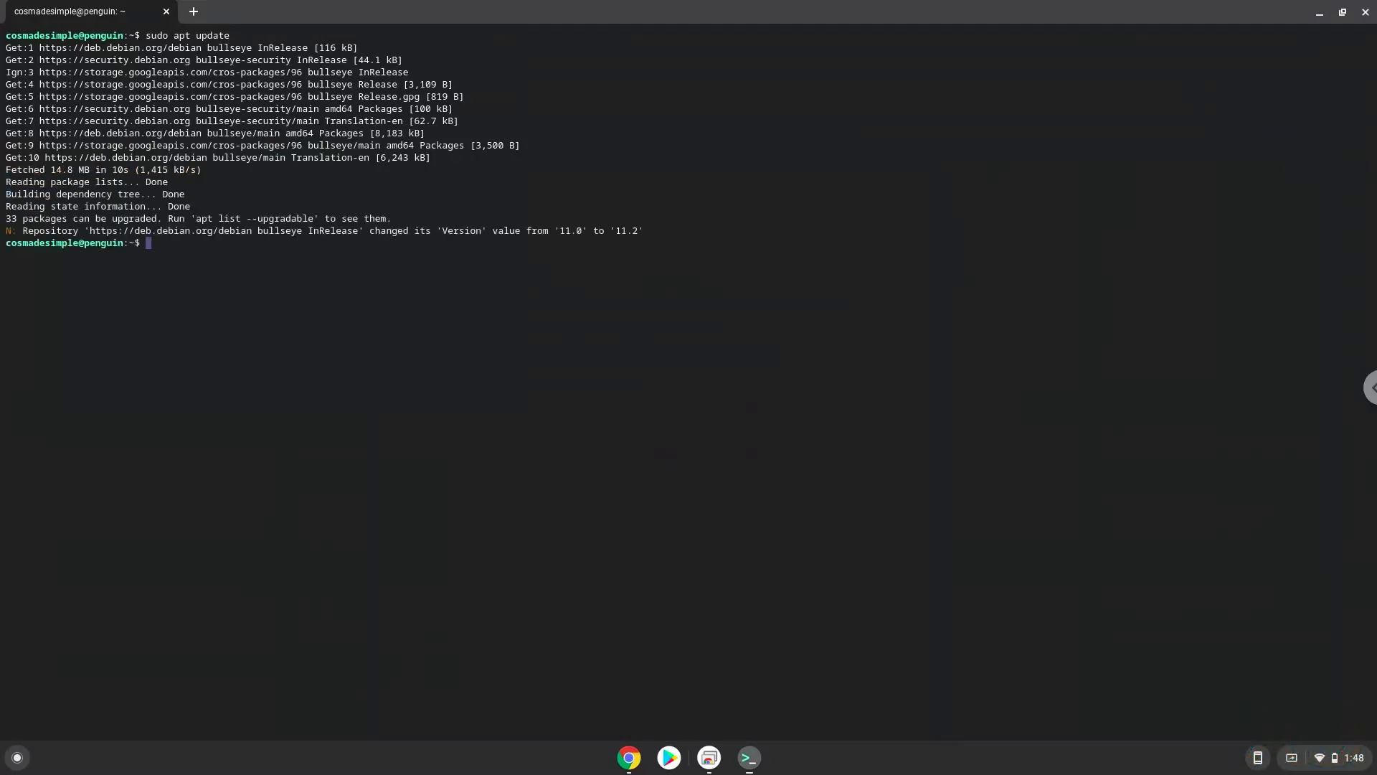
mouse_move(500, 457)
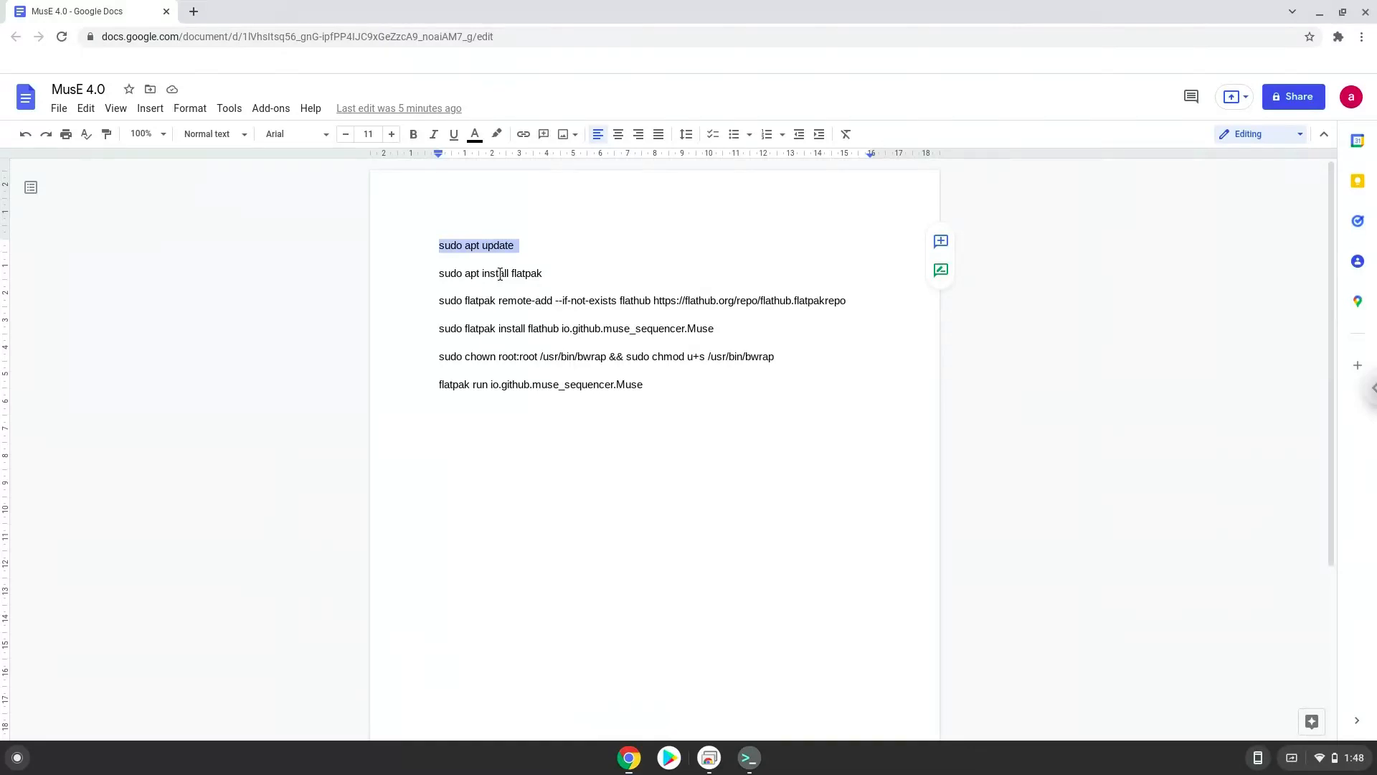
Copy 'sudo apt install flatpak' from the notes and return to the terminal
right_click(490, 272)
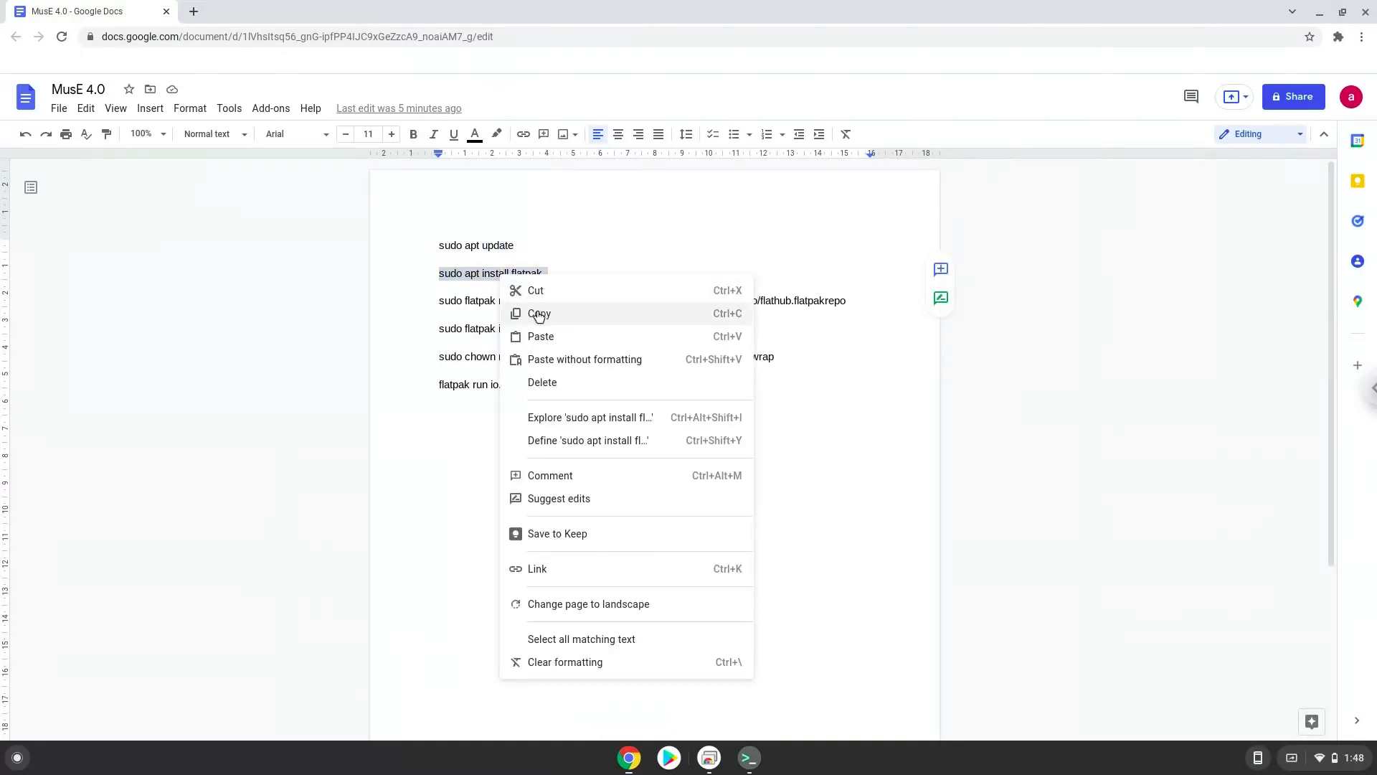
left_click(540, 313)
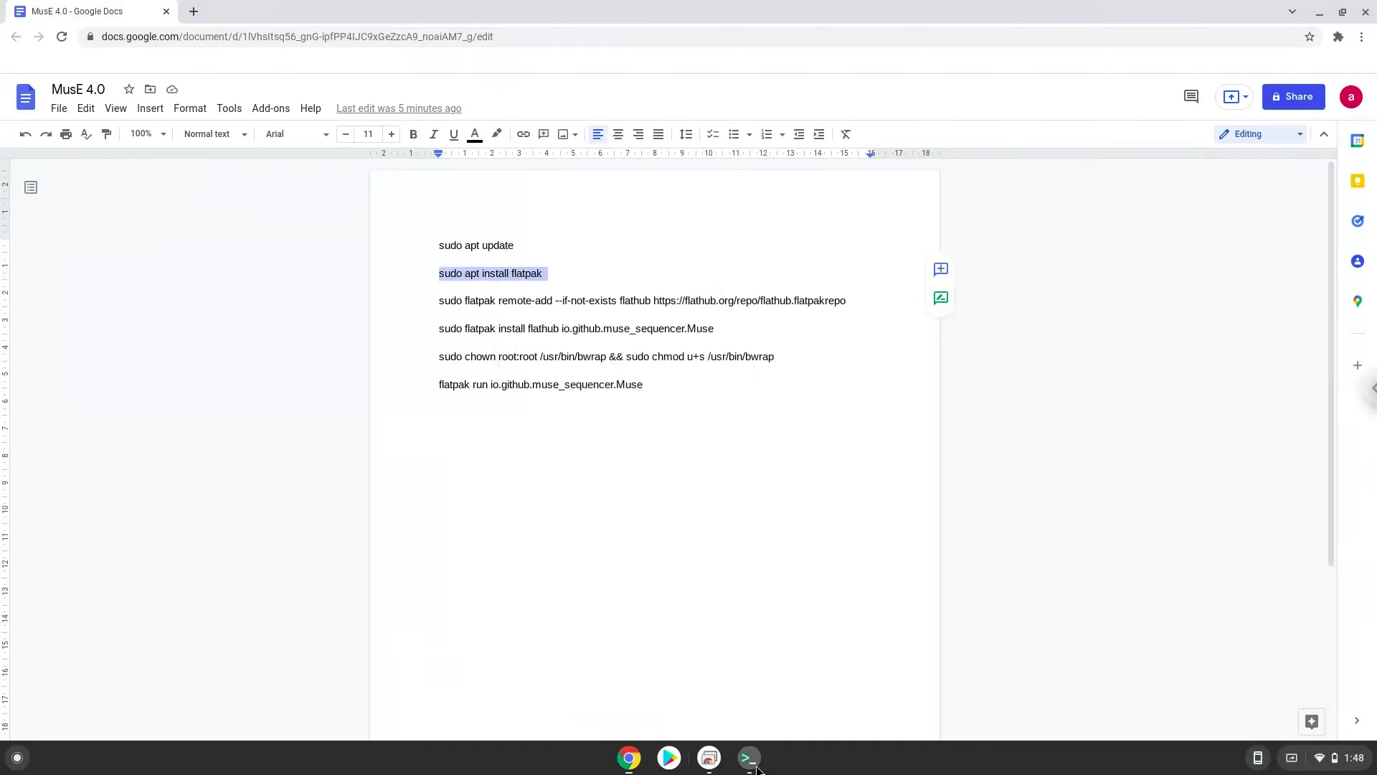
left_click(748, 758)
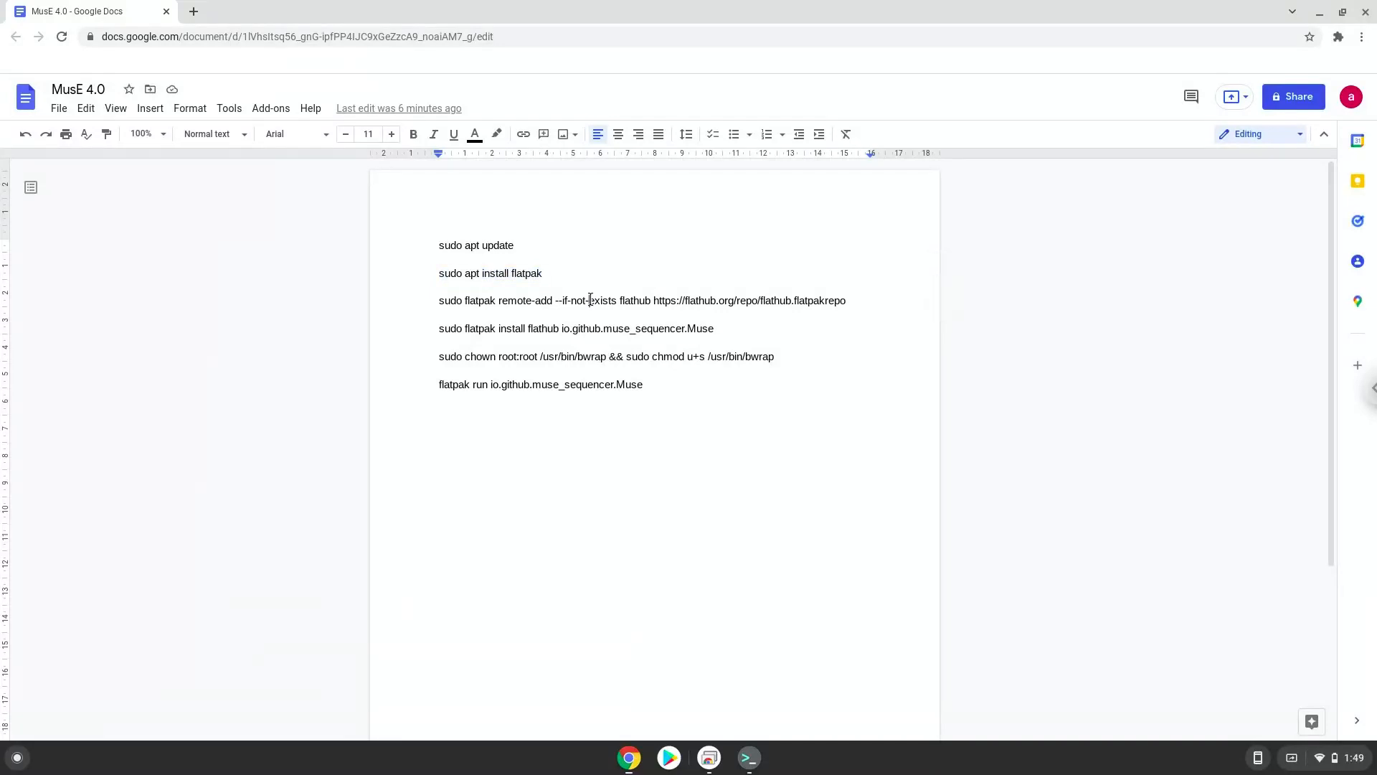
Add the Flathub remote, then run the MusE flatpak install and confirm with Y
right_click(588, 300)
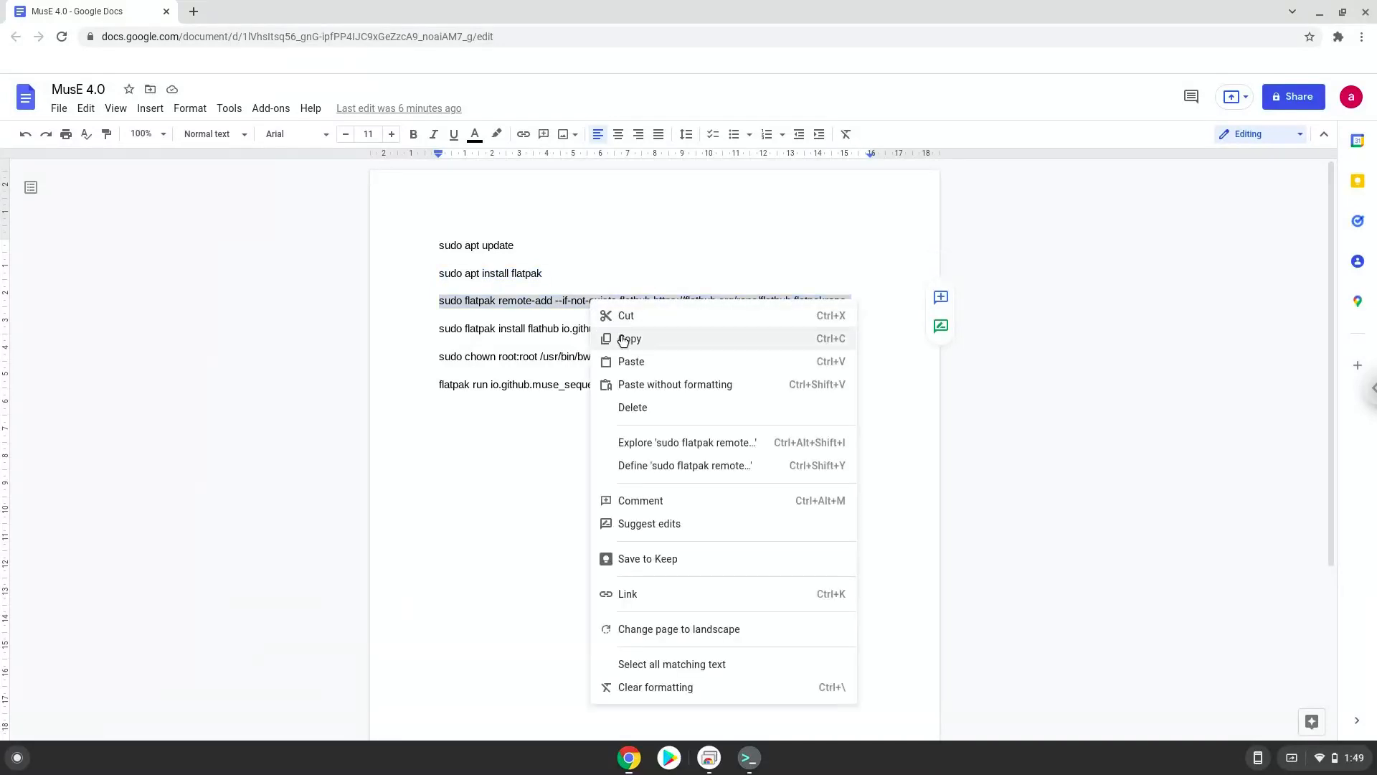
left_click(629, 338)
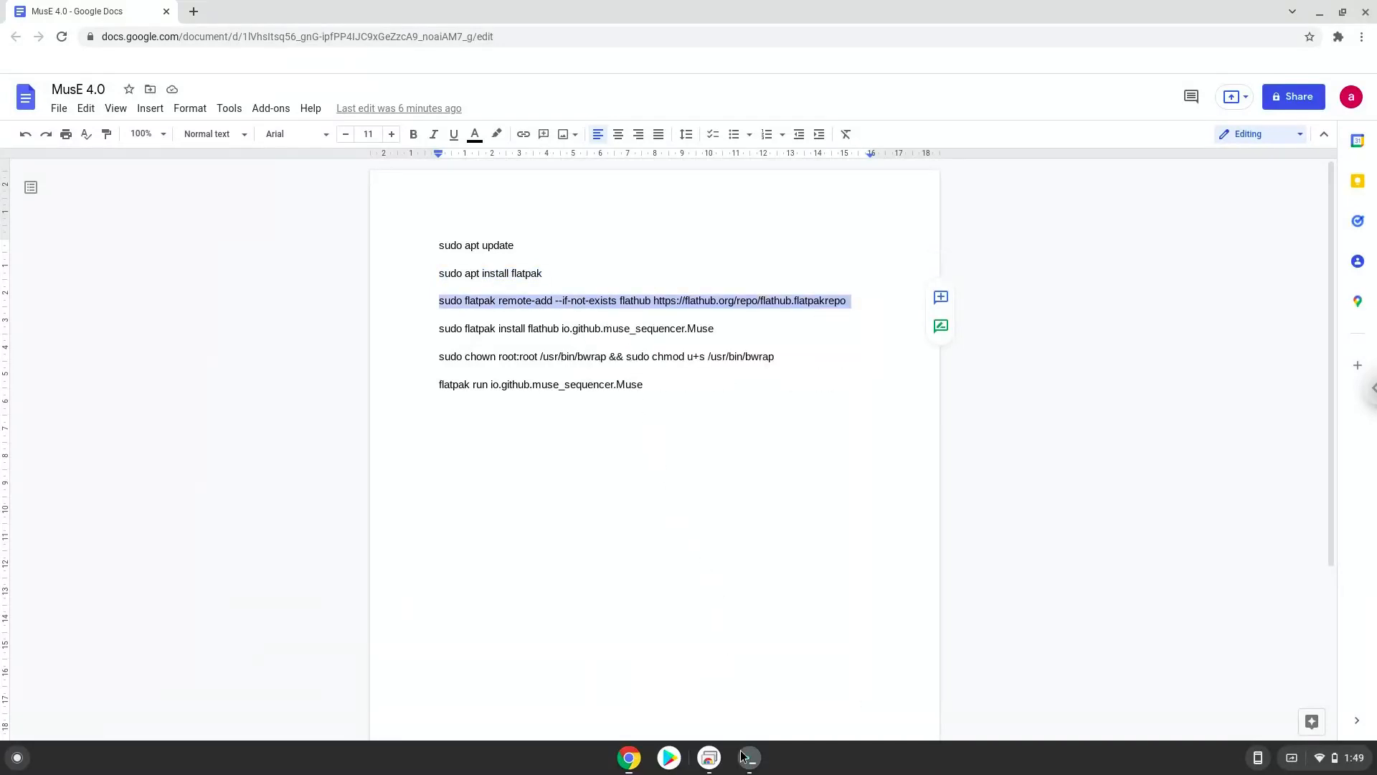
left_click(748, 757)
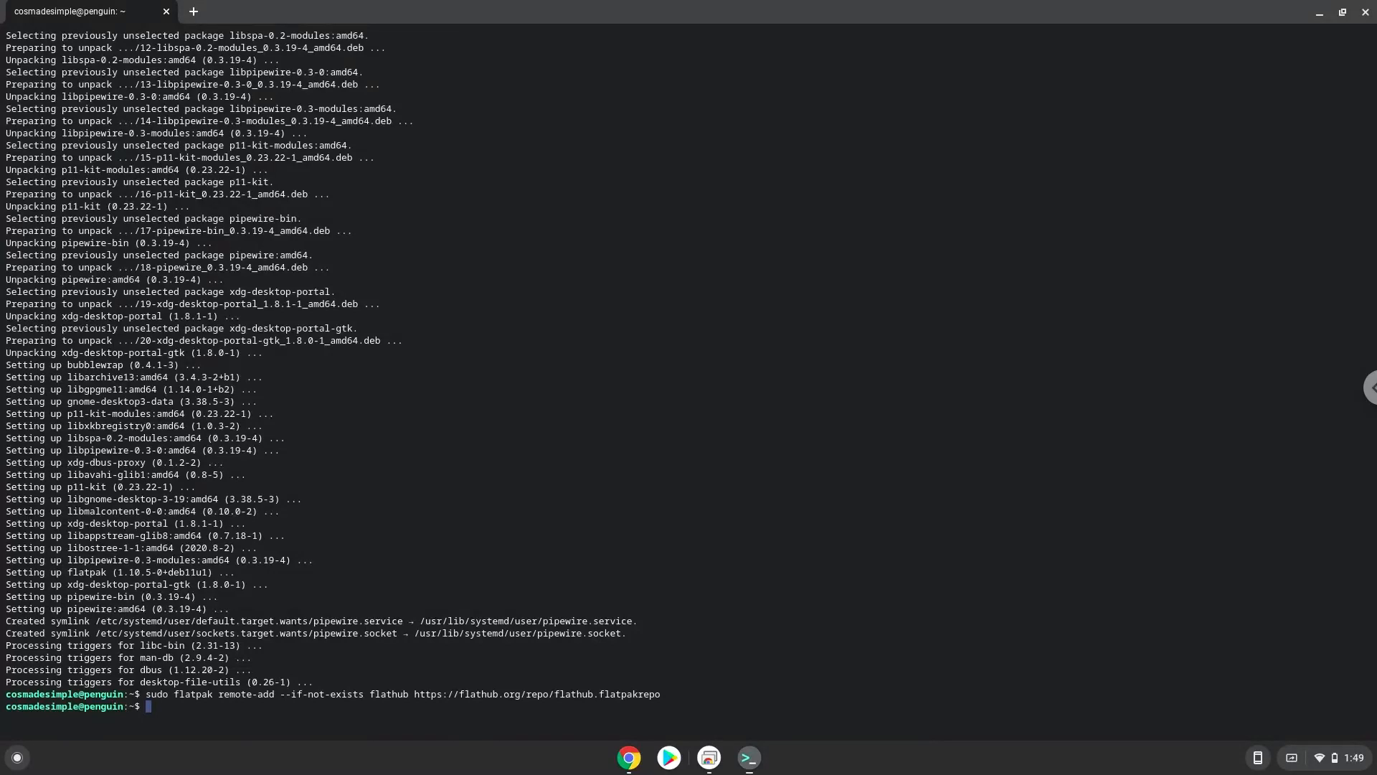
mouse_move(627, 763)
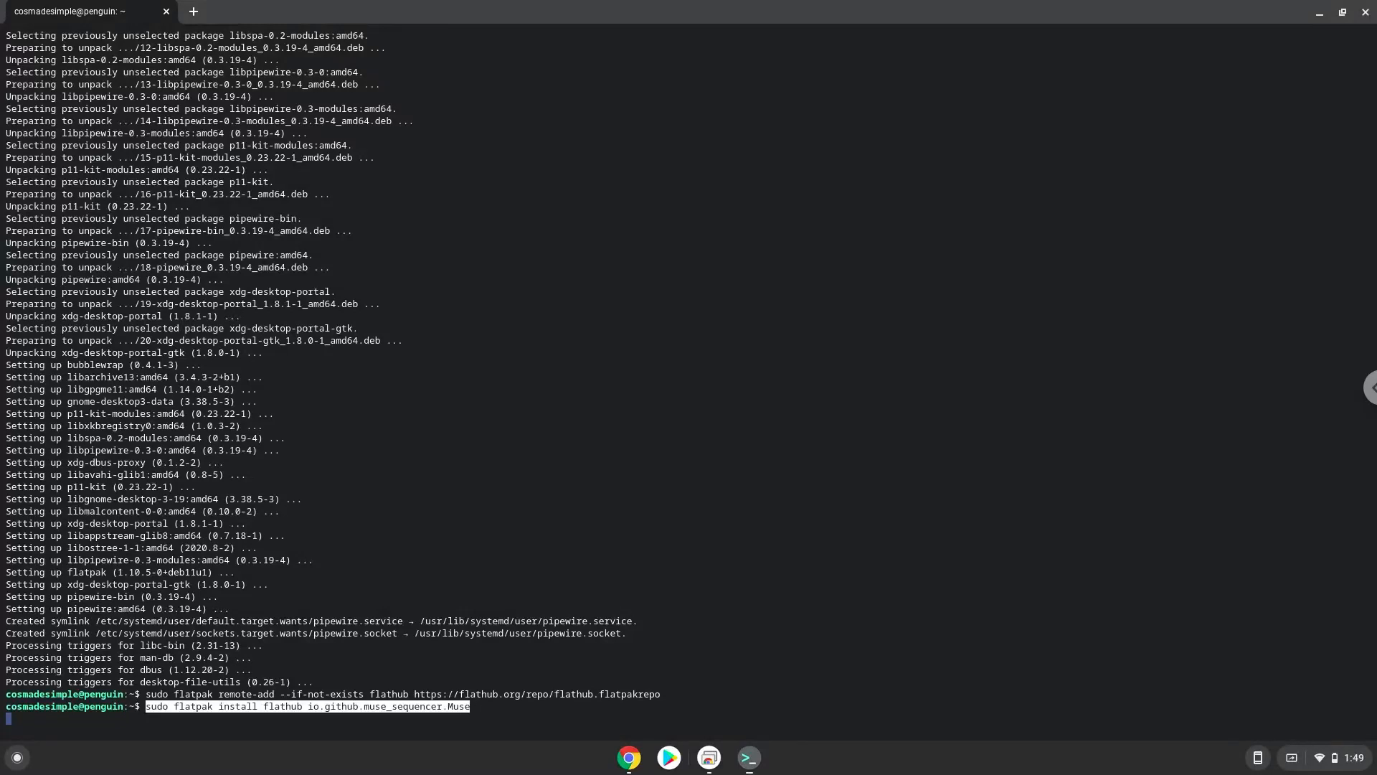
key("Return")
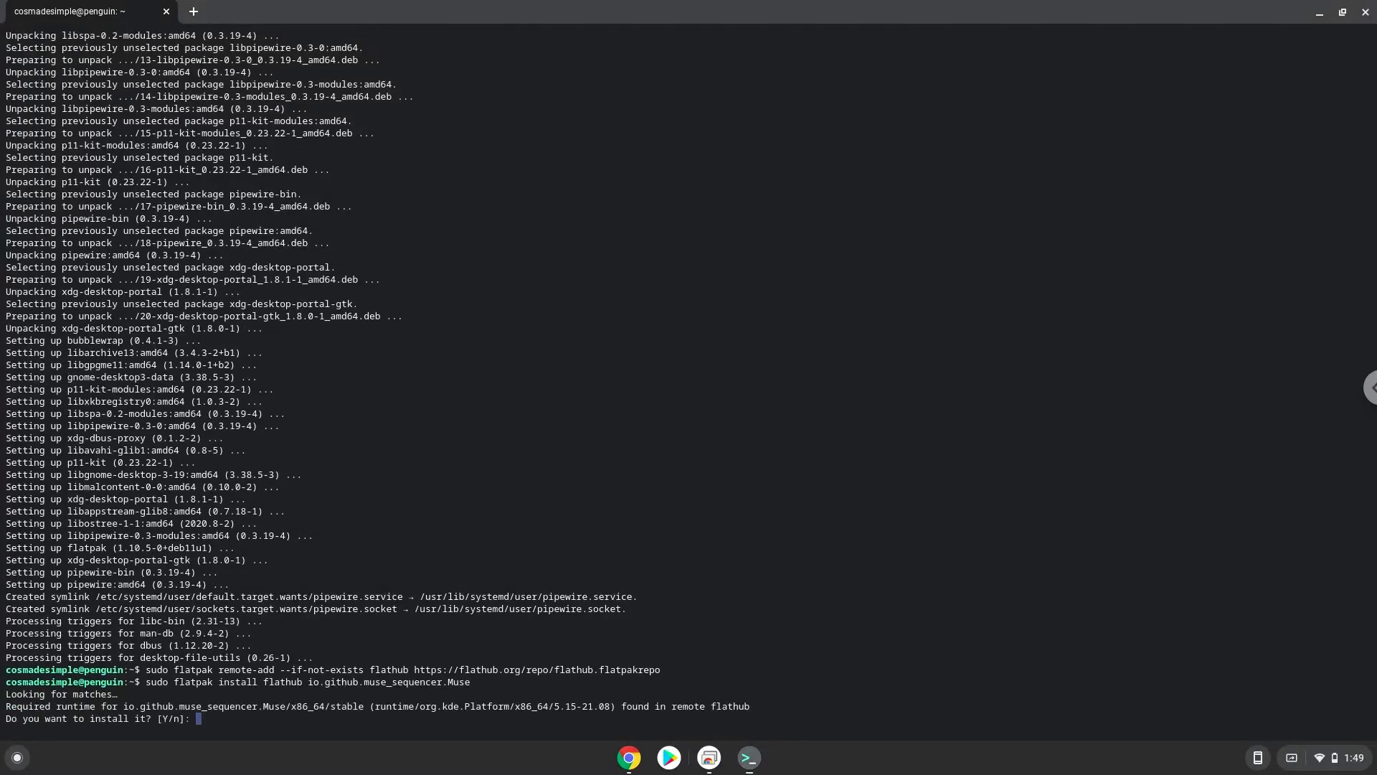
type("Y")
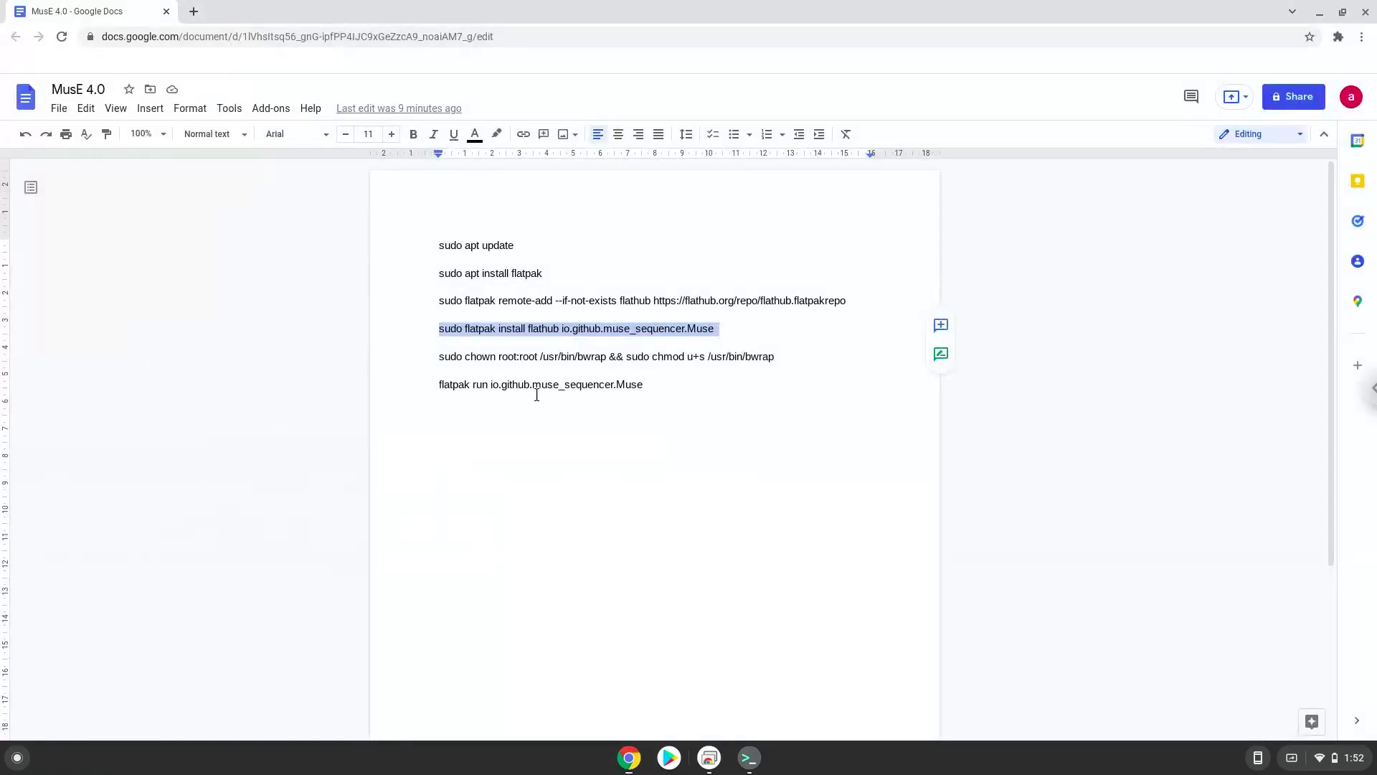
Run 'sudo chown root:root /usr/bin/bwrap && sudo chmod u+s /usr/bin/bwrap' in the terminal
right_click(479, 356)
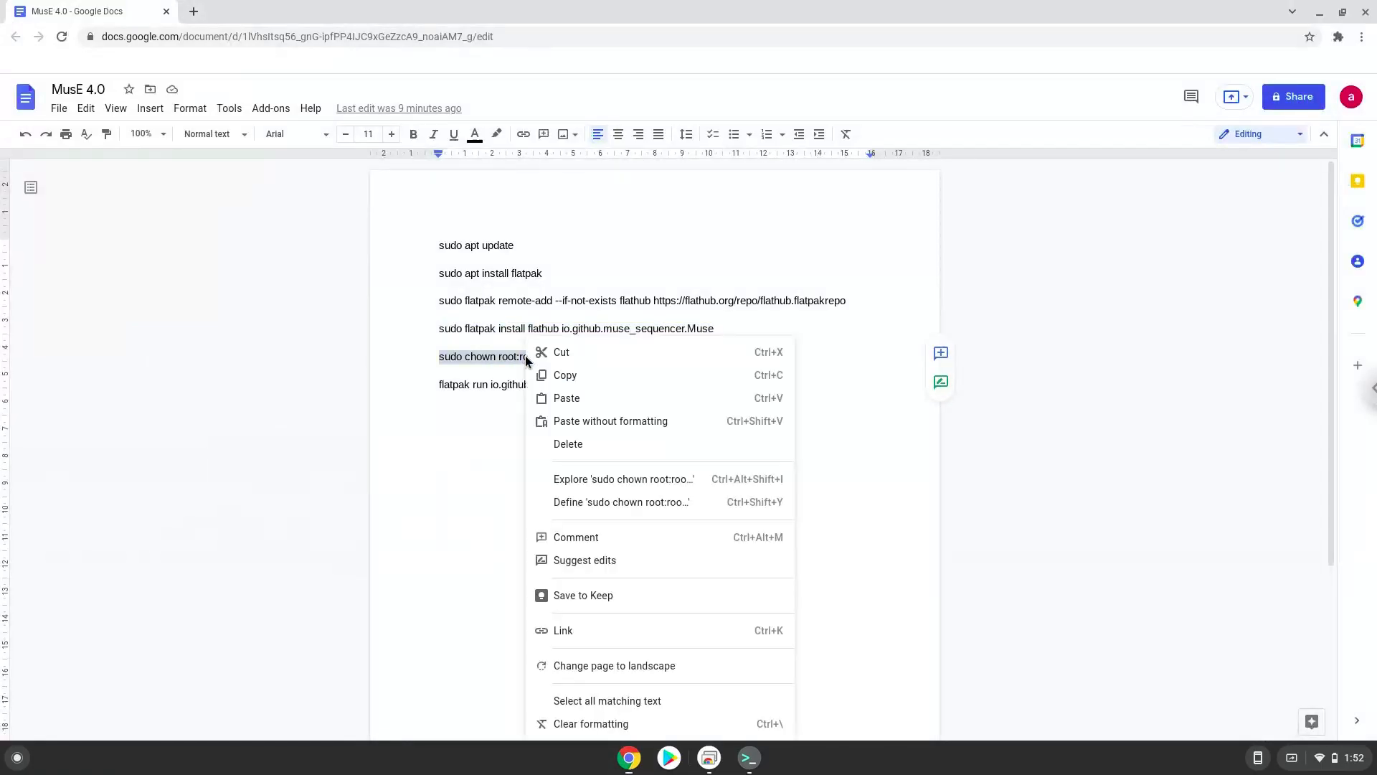
left_click(630, 552)
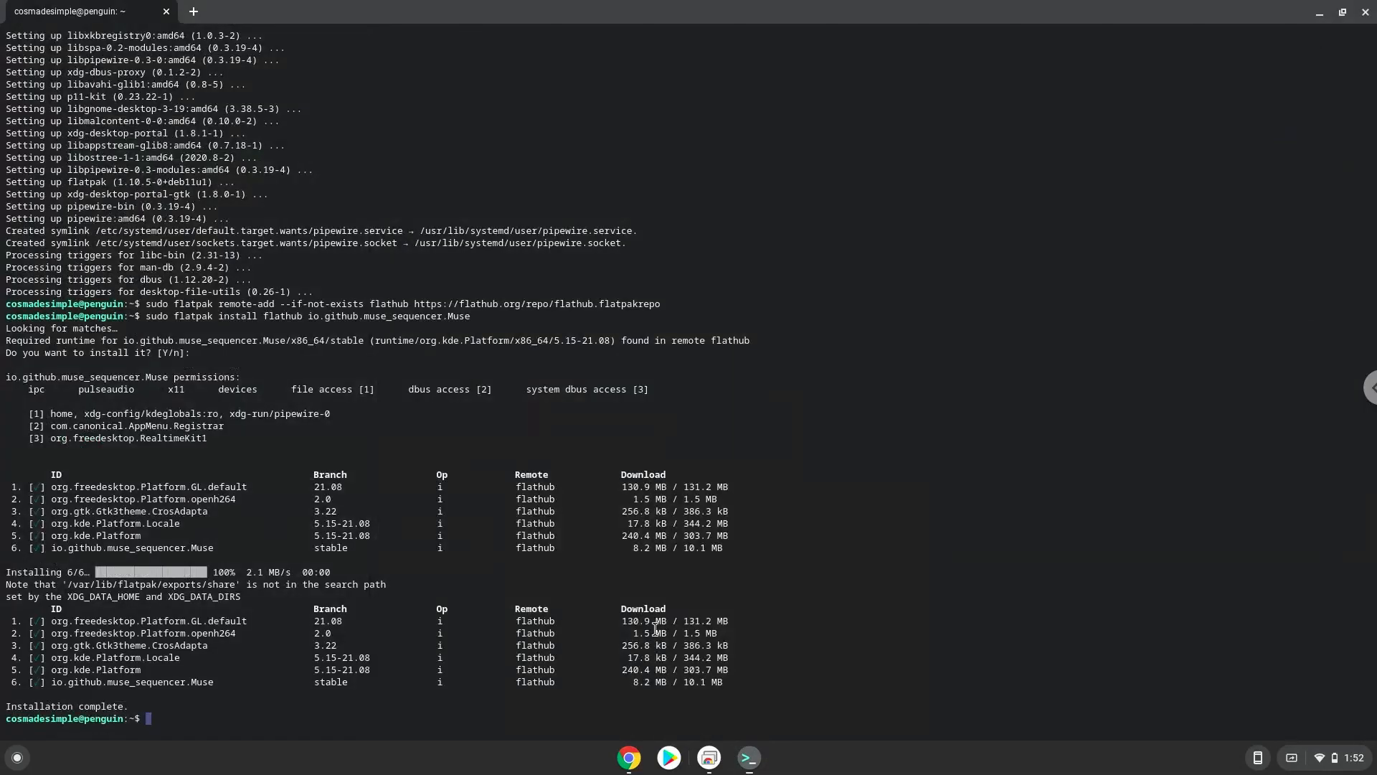
type("sudo chown root:root /usr/bin/bwrap && sudo chmod u+s /usr/bin/bwrap")
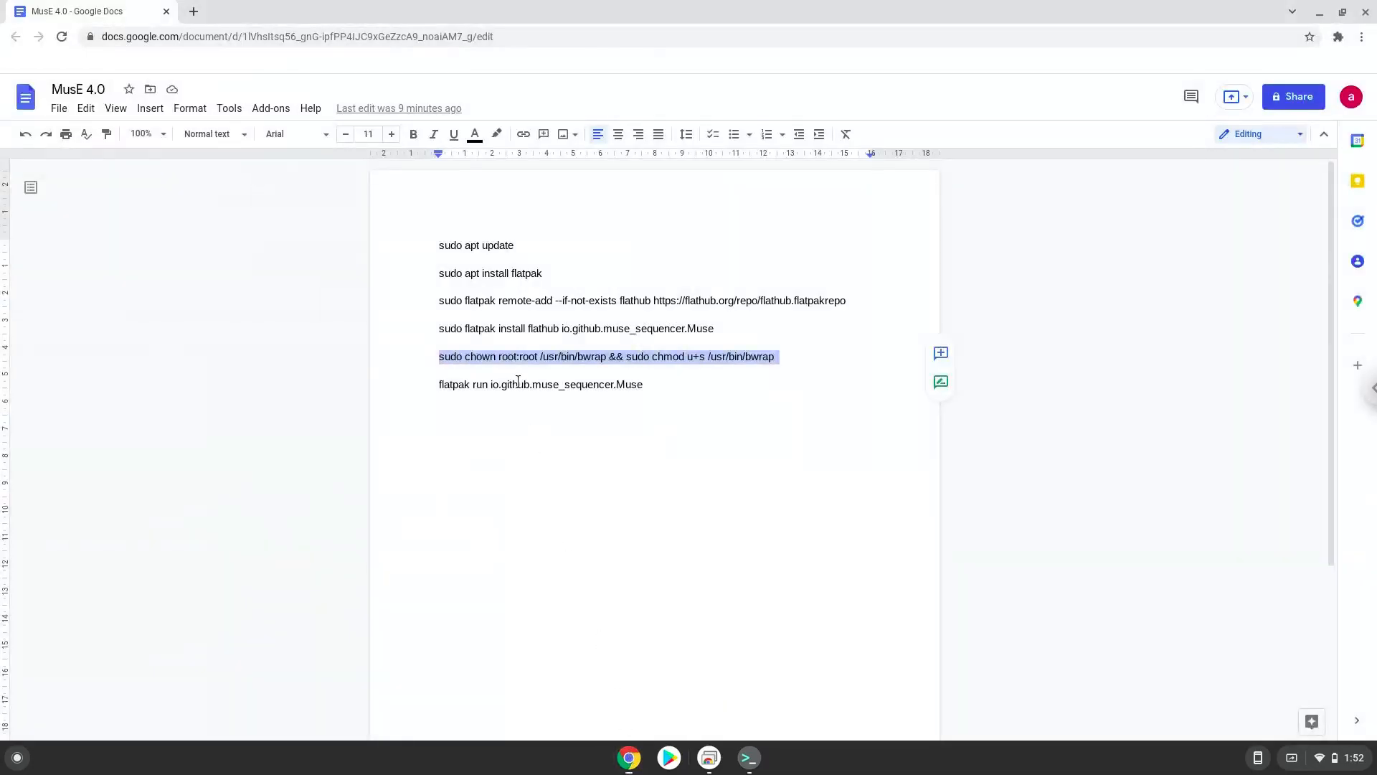
Launch MusE with 'flatpak run io.github.muse_sequencer.Muse'
right_click(517, 384)
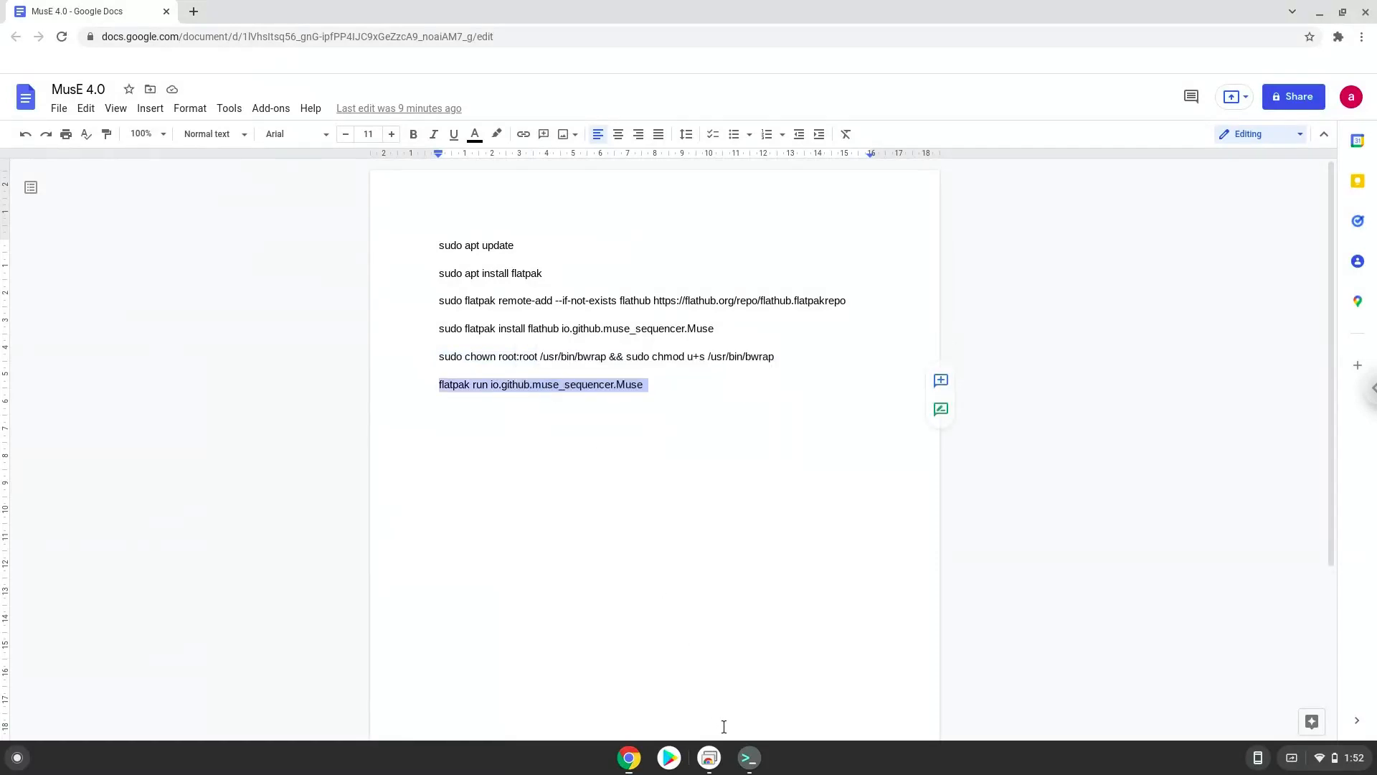
left_click(747, 758)
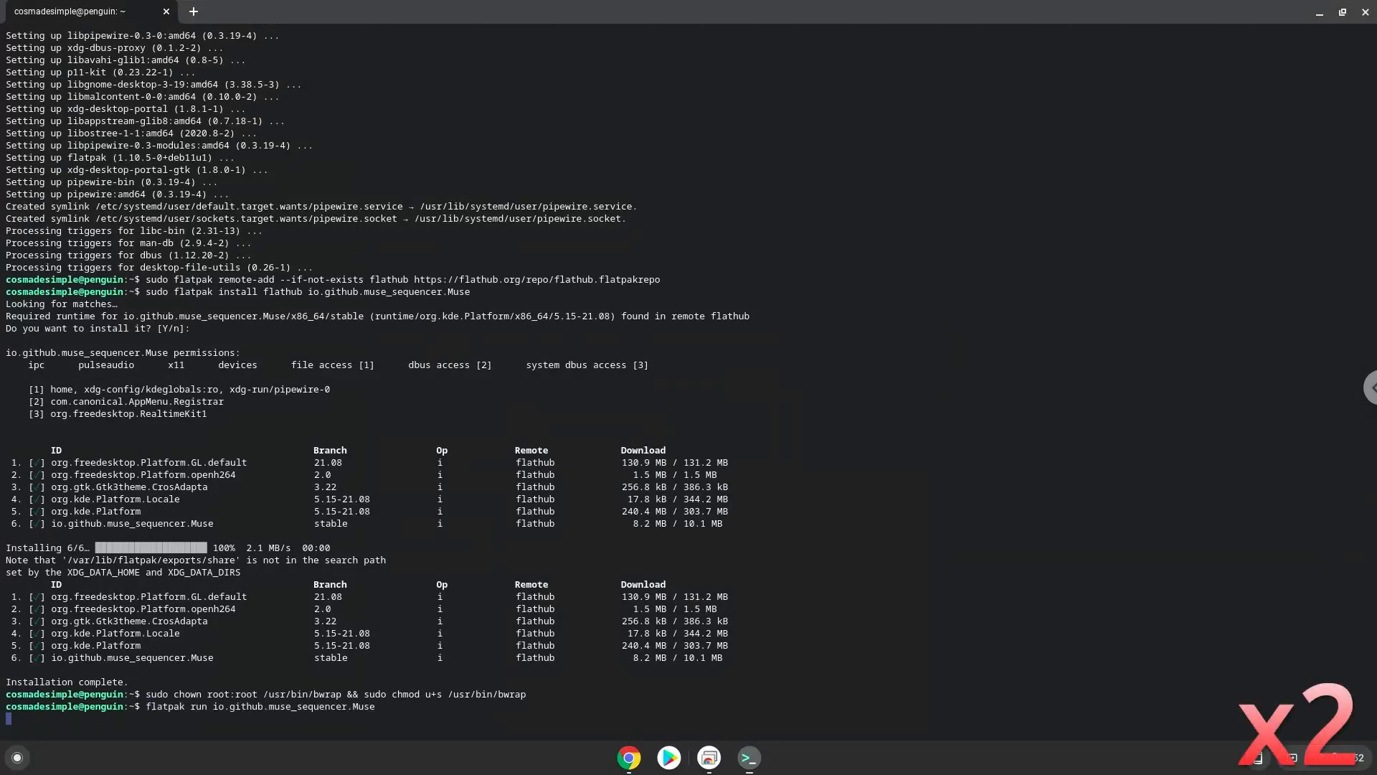
key("Return")
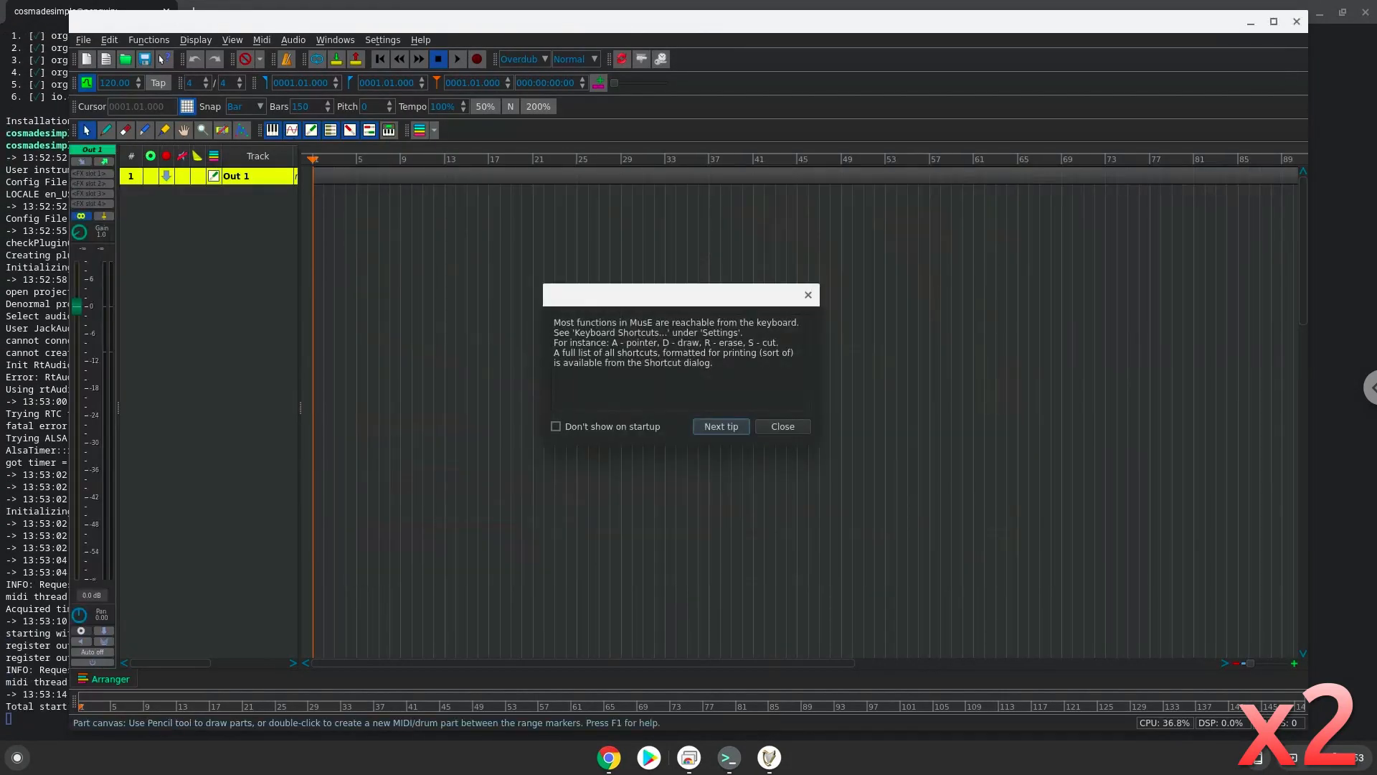
Dismiss the MusE tip, leave the terminal app, and open the status tray
left_click(781, 426)
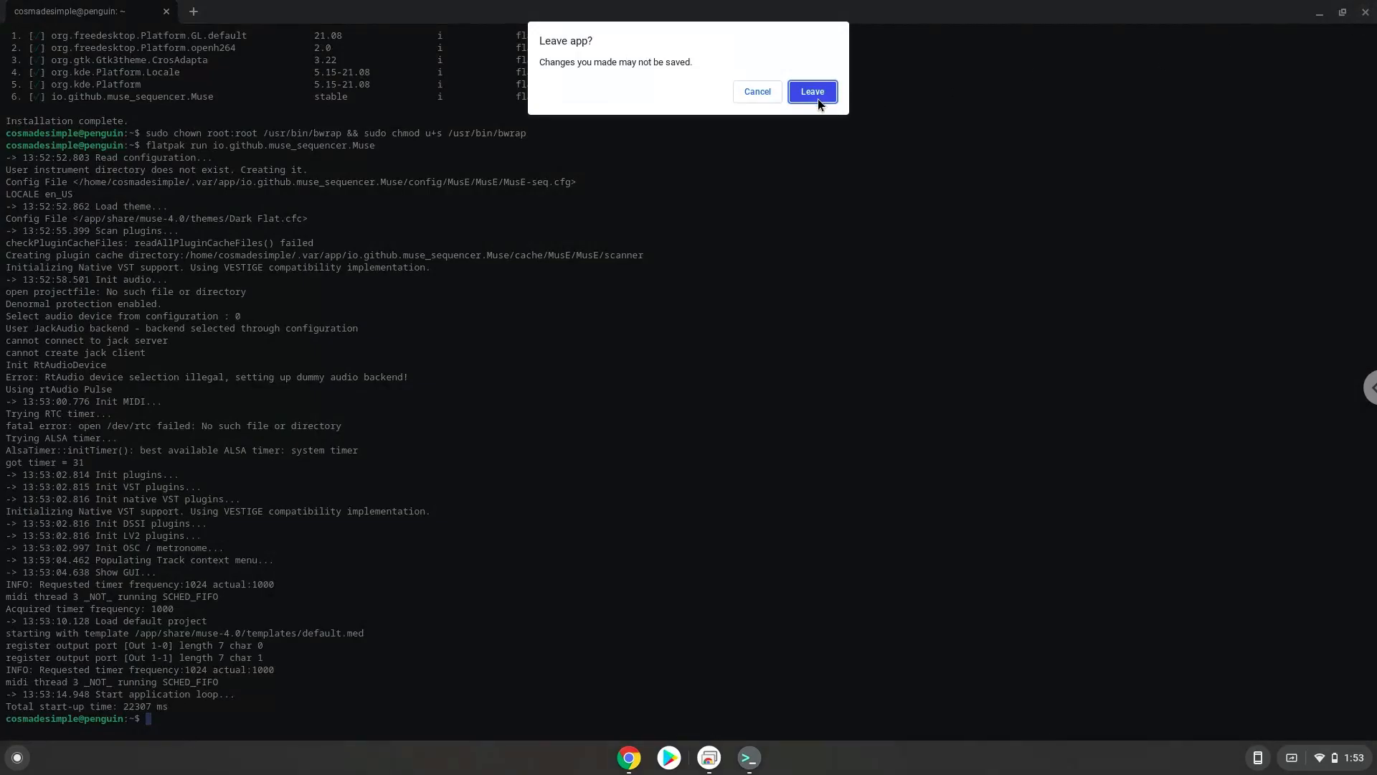
left_click(811, 92)
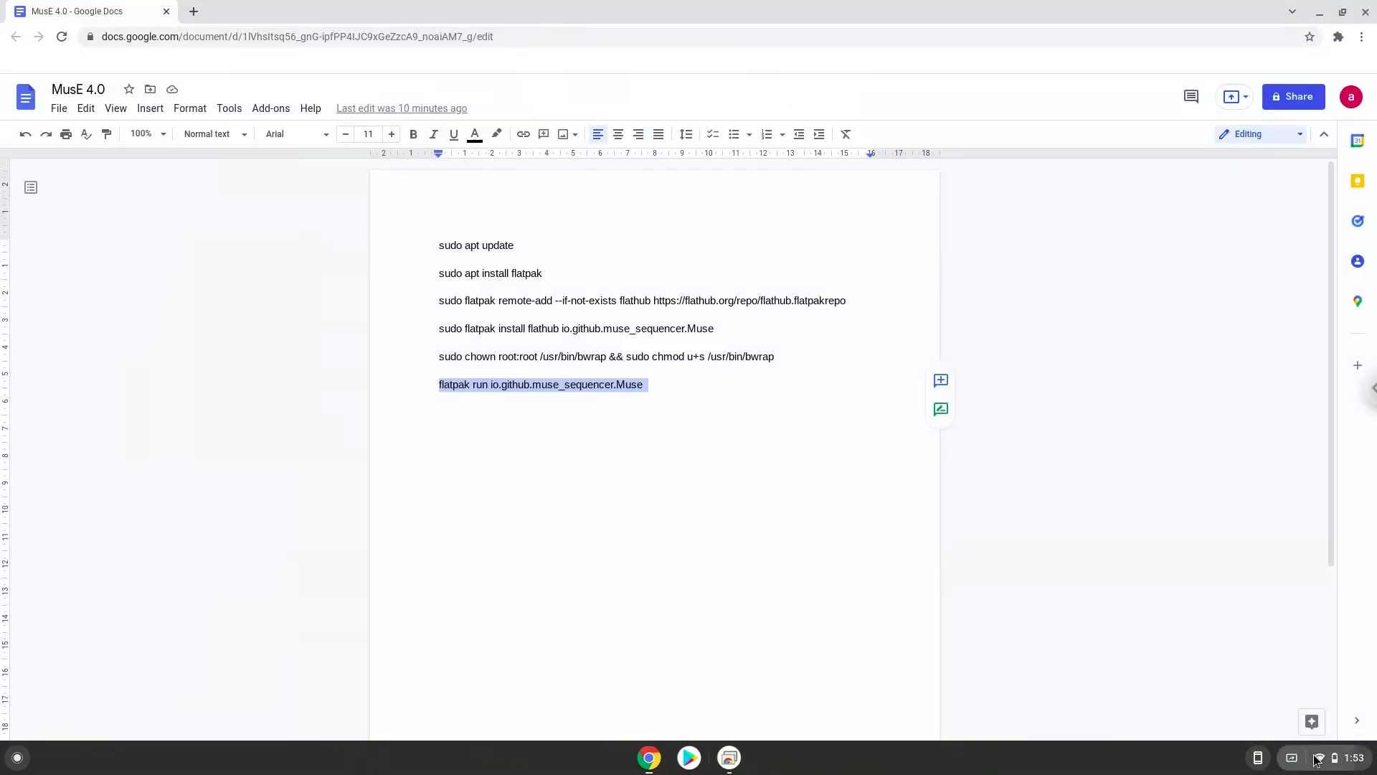
left_click(1335, 758)
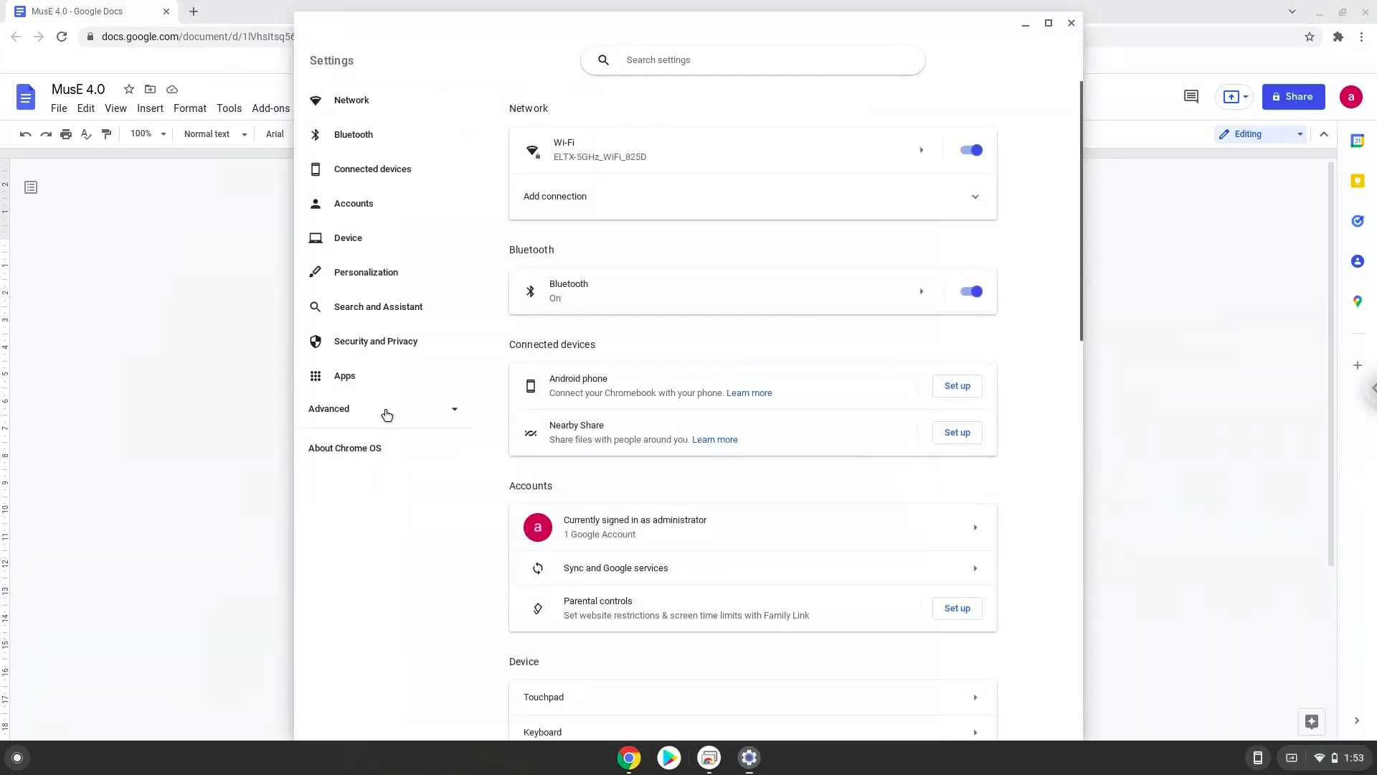
Enable 'Allow Linux to access your microphone', shut down Linux, and close Settings
left_click(329, 408)
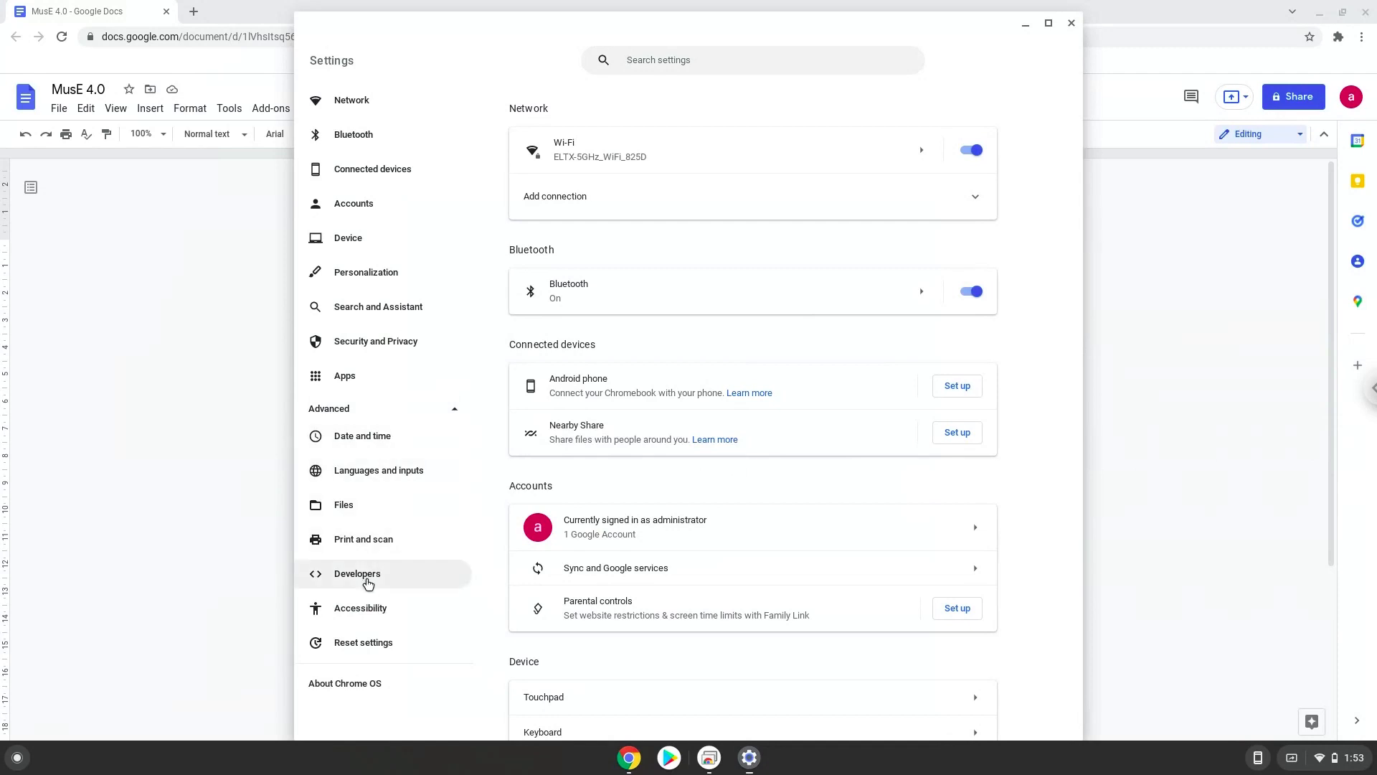
left_click(356, 572)
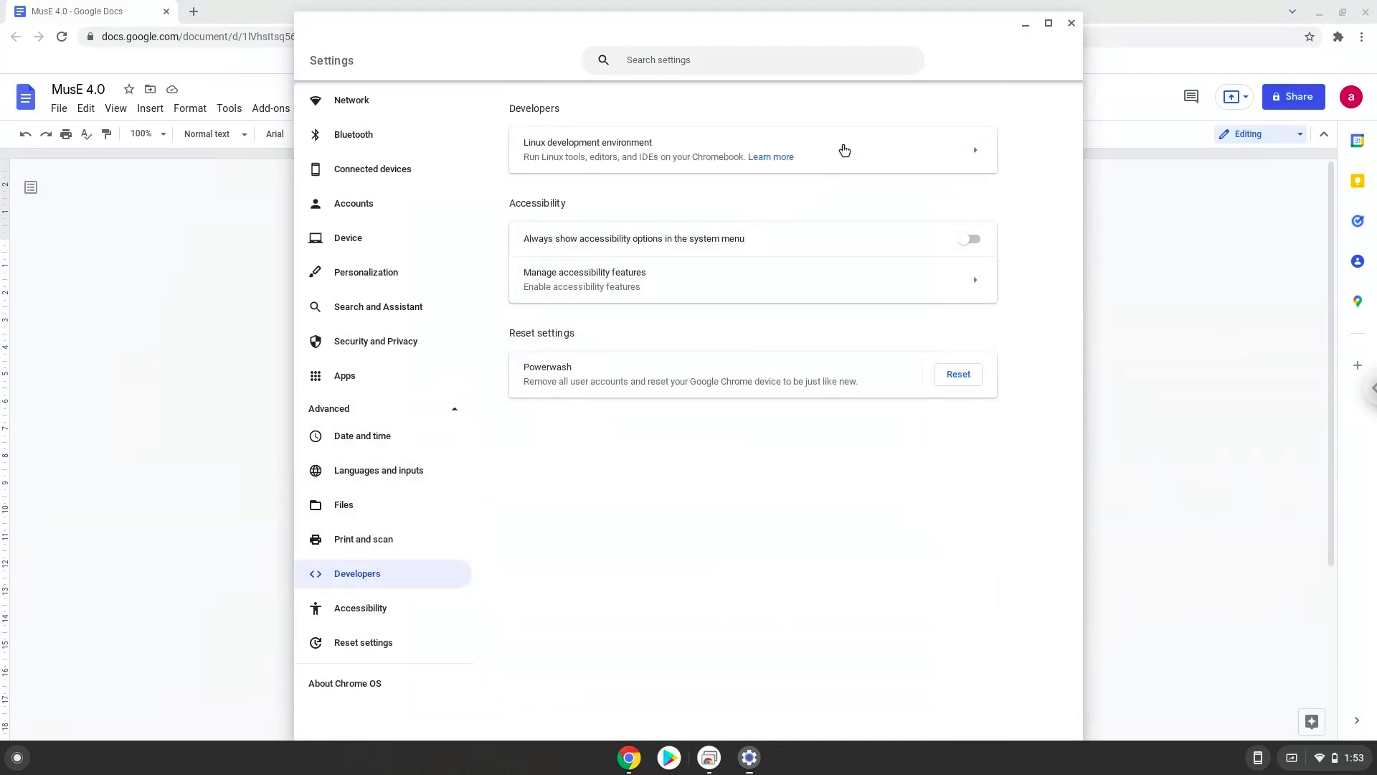
left_click(841, 150)
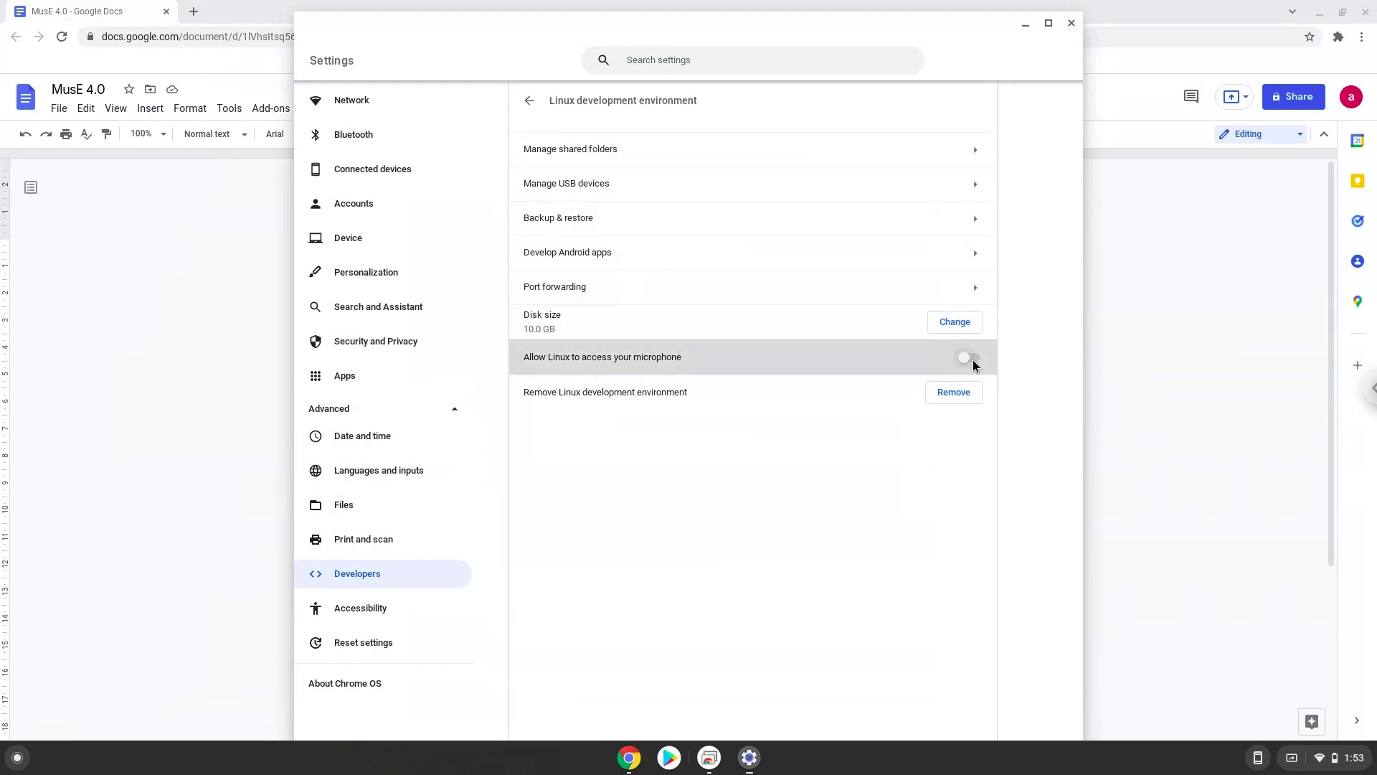
left_click(970, 357)
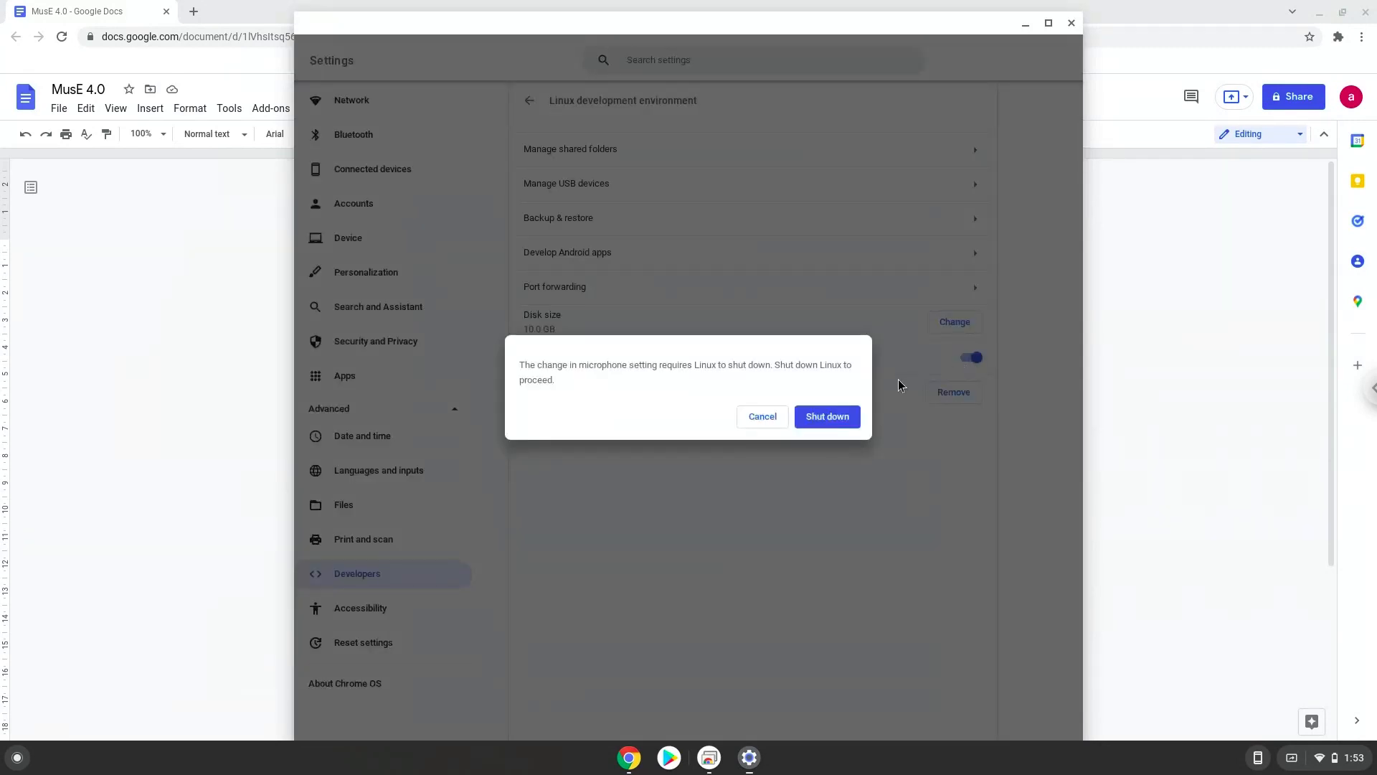
left_click(826, 416)
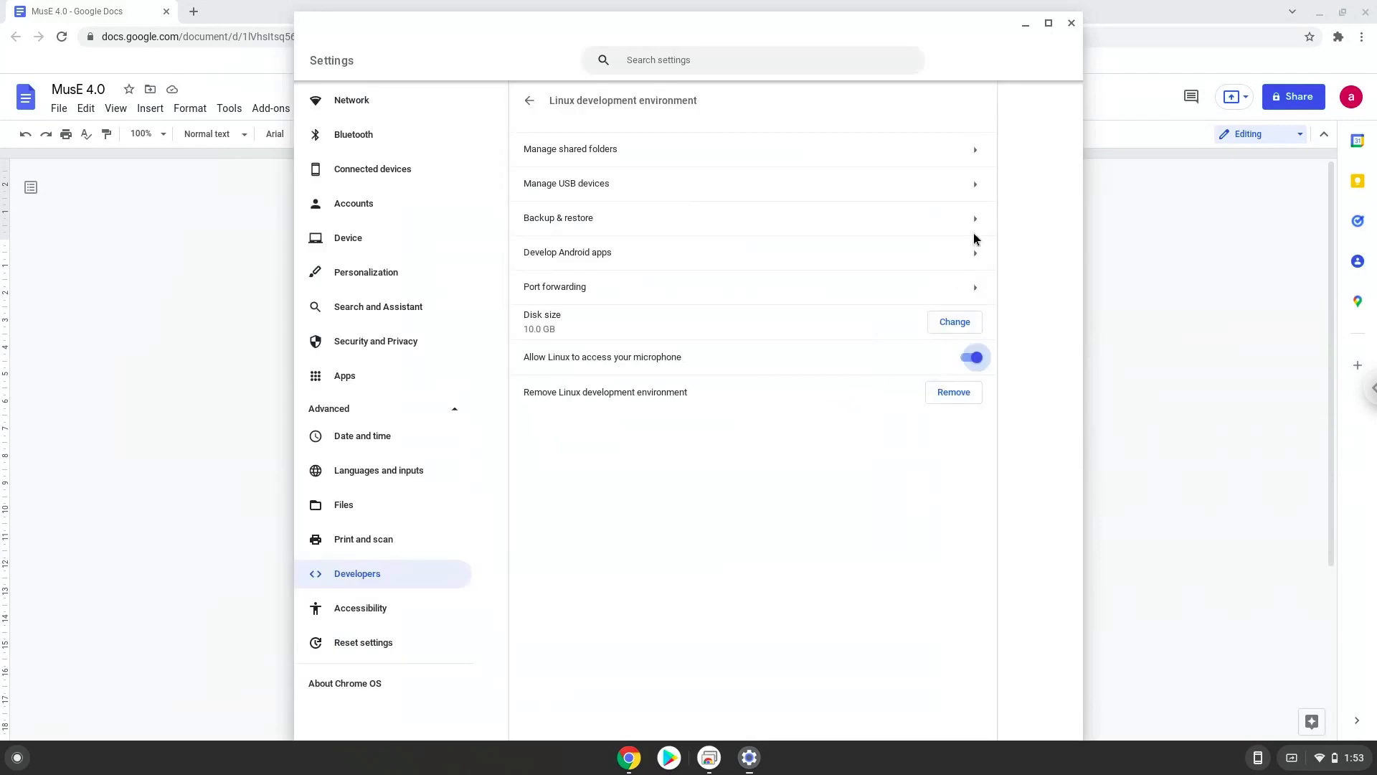
left_click(1071, 23)
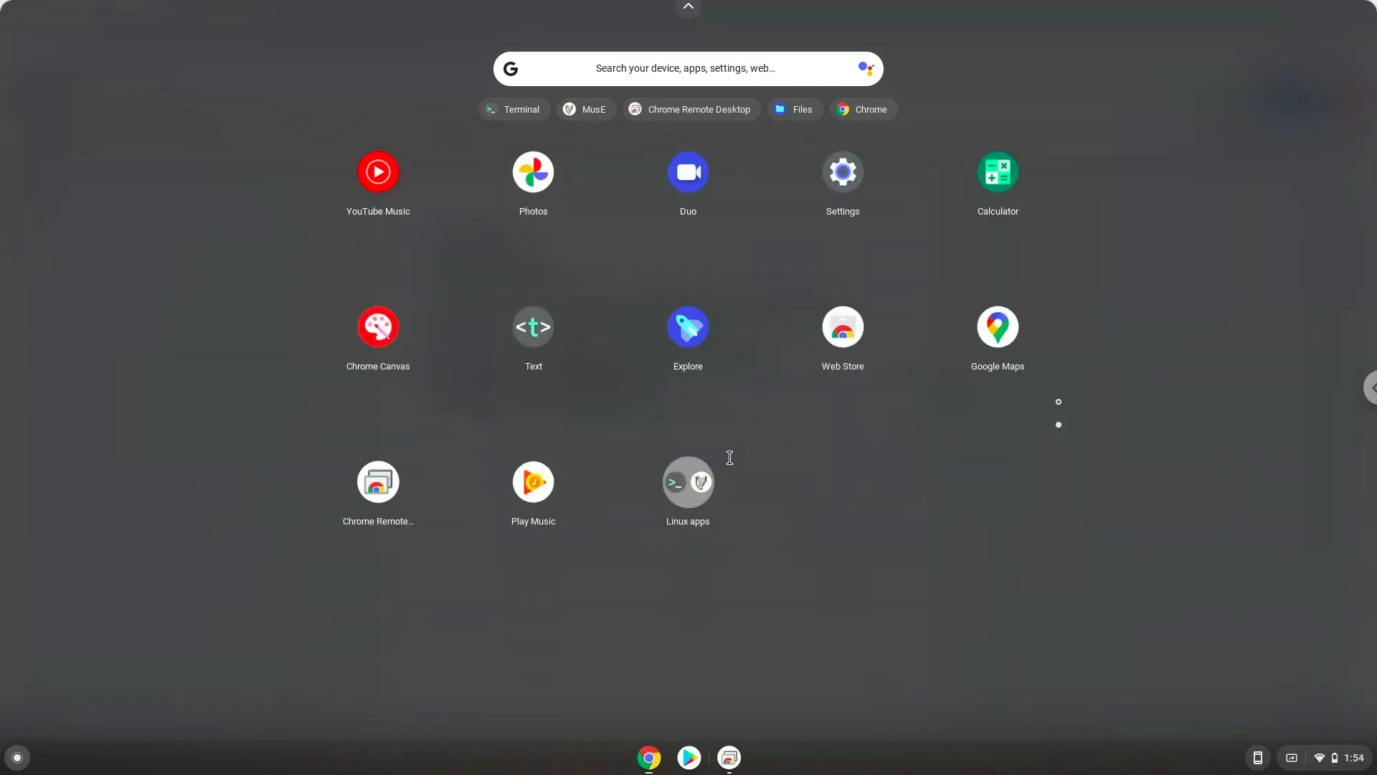
Relaunch MusE from the Launcher and open Help > About MusE showing version 4.0
left_click(585, 109)
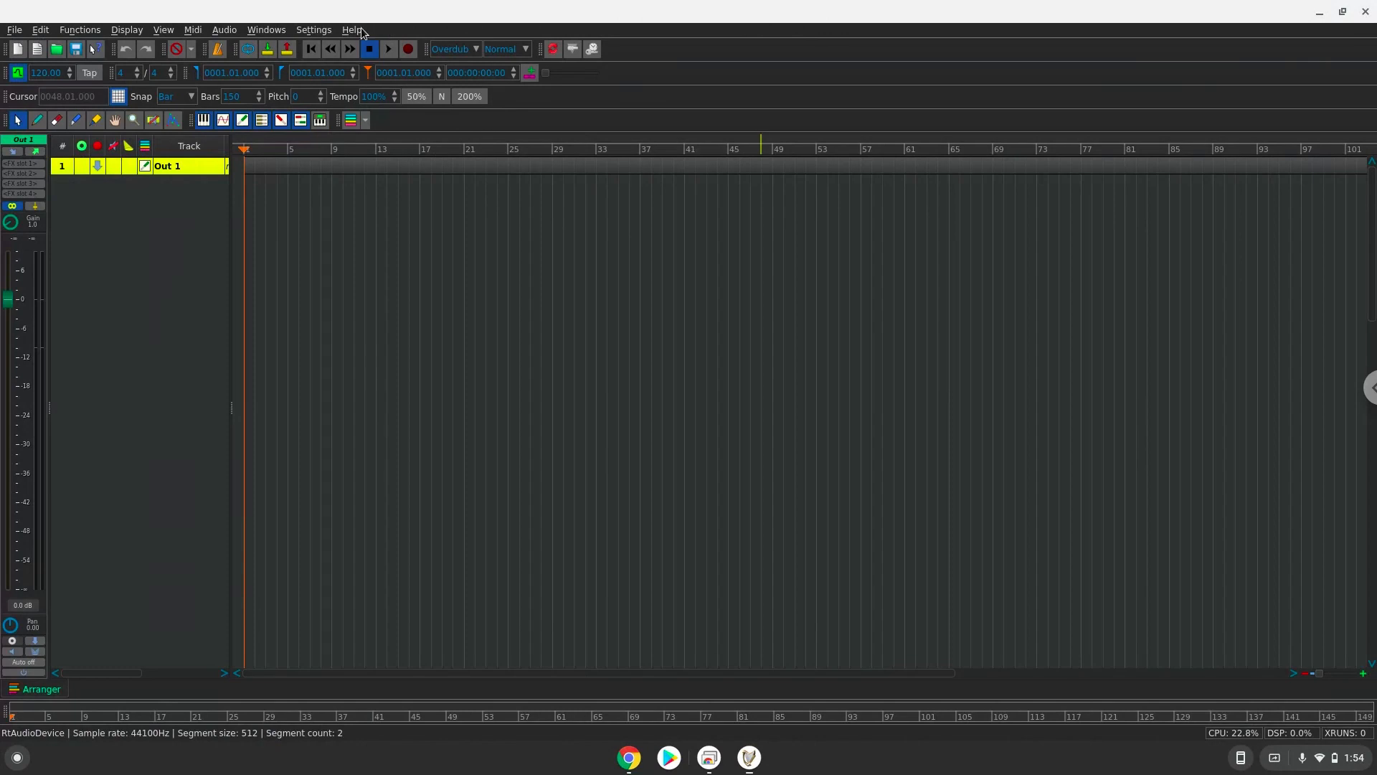
left_click(352, 28)
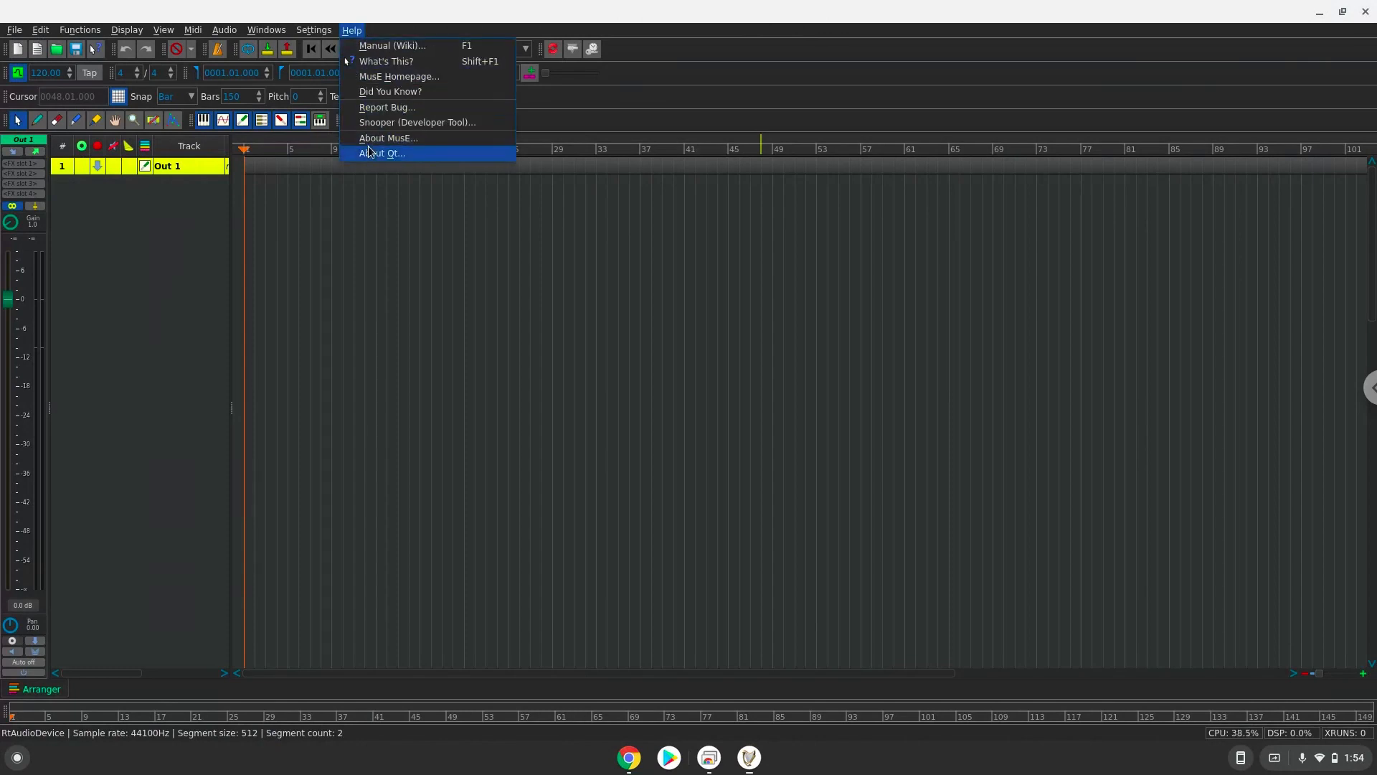
left_click(387, 138)
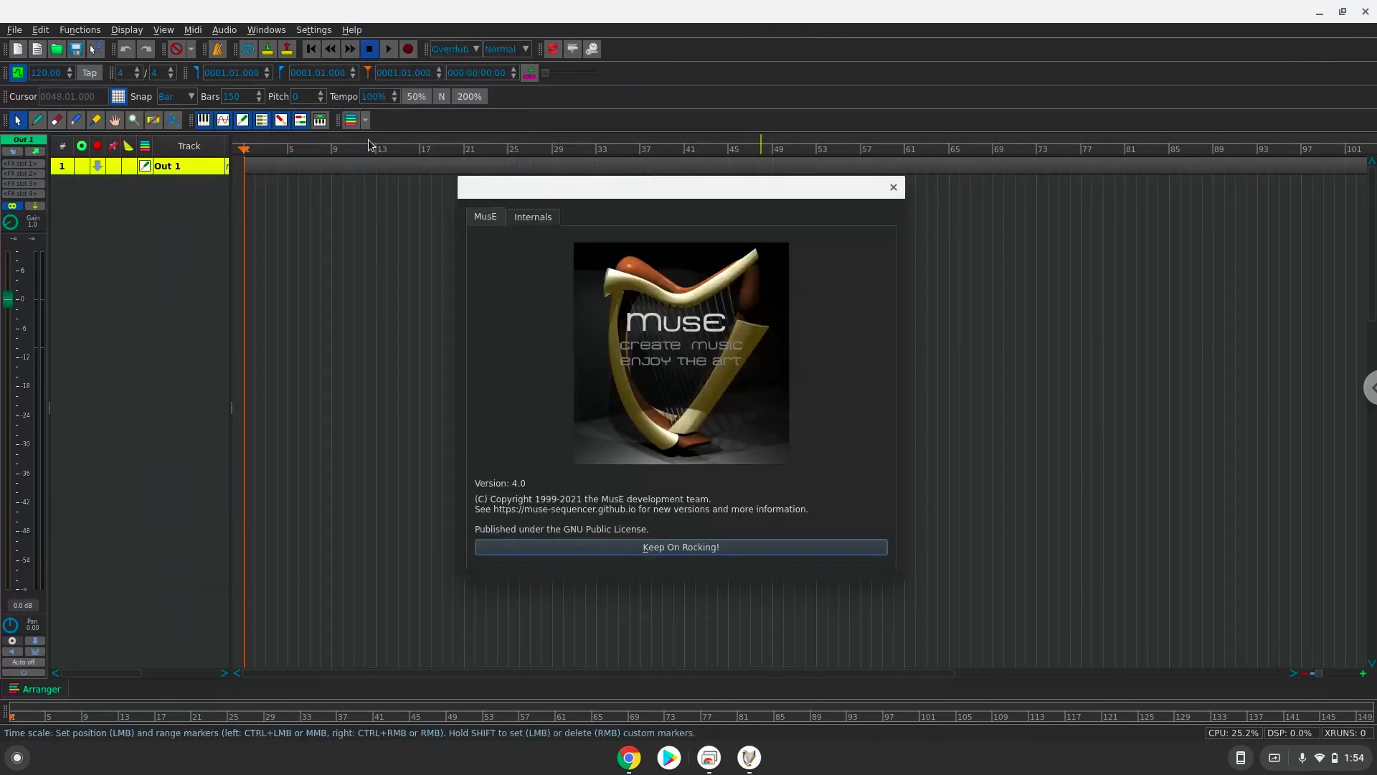